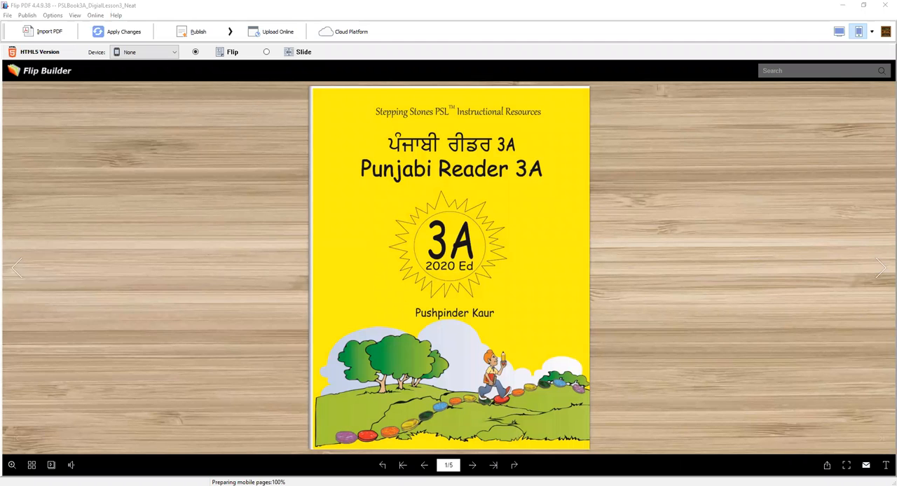
{"action": "mouse_move", "coordinate": [506, 365]}
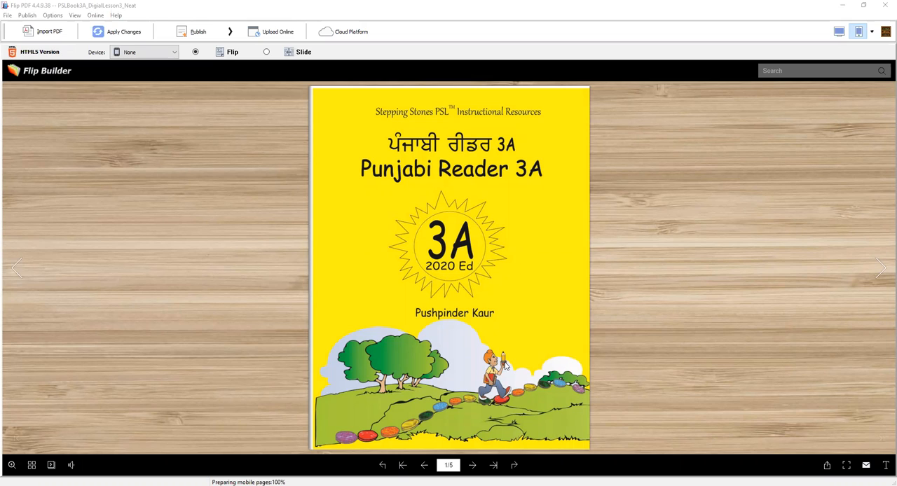
{"action": "mouse_move", "coordinate": [497, 250]}
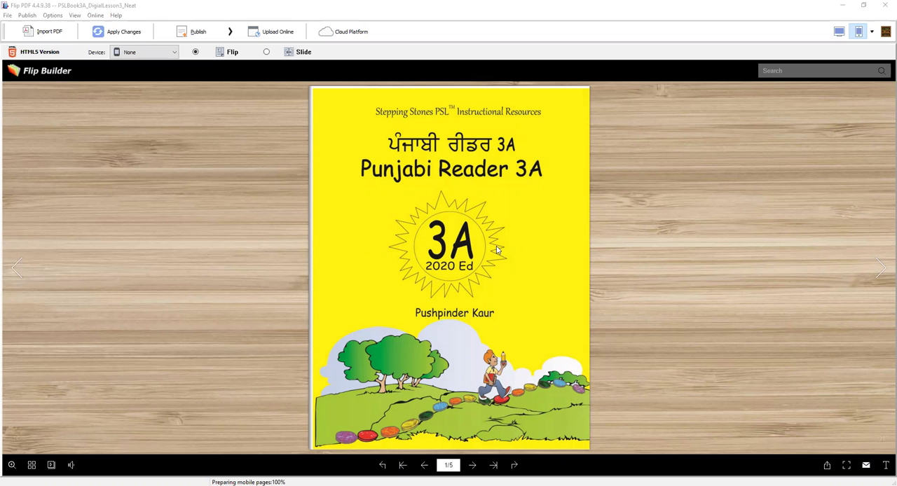
{"action": "mouse_move", "coordinate": [835, 284]}
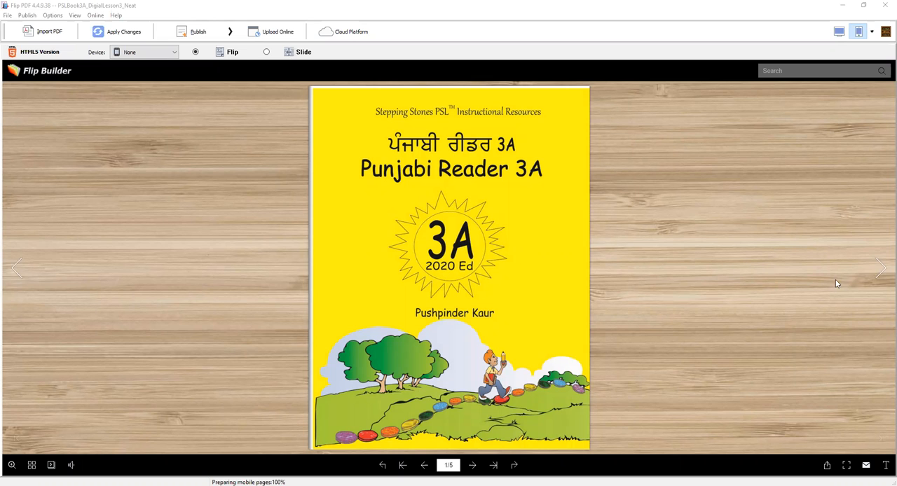
- Flip from the cover to pages 2–3 showing the Table of Contents and Lesson 3.1
{"action": "left_click", "coordinate": [880, 269]}
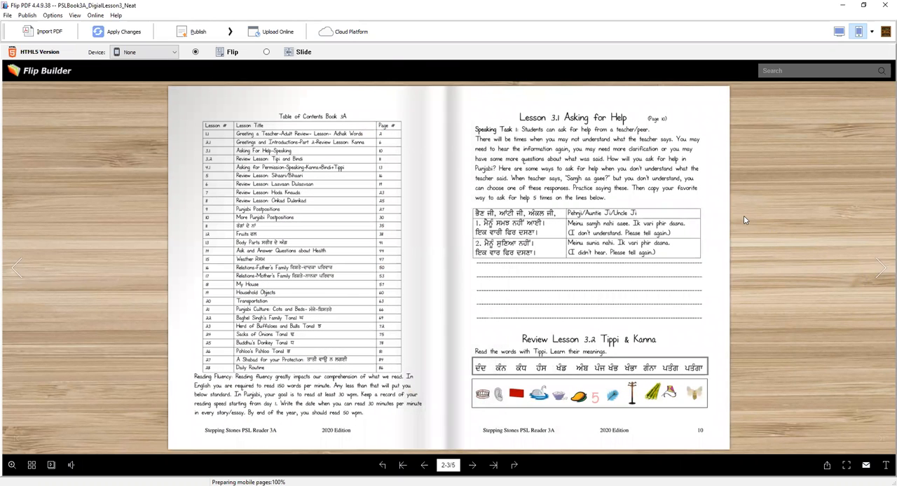
{"action": "mouse_move", "coordinate": [725, 217]}
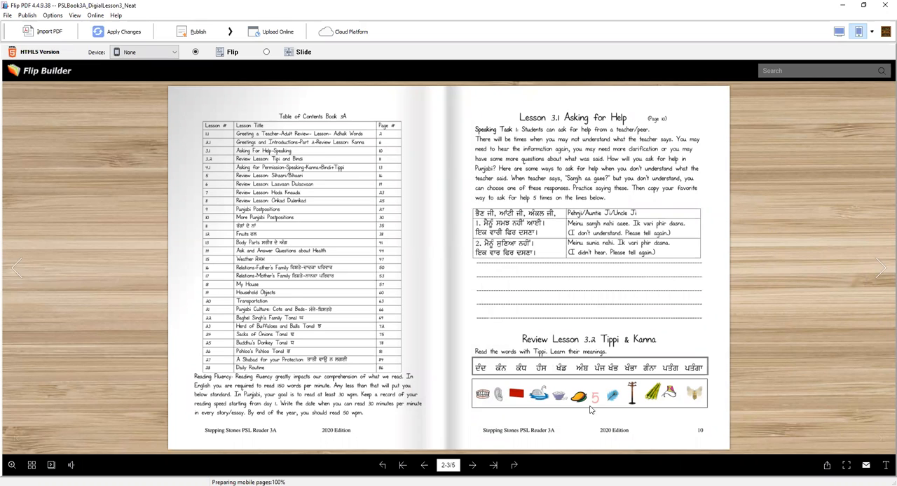
{"action": "mouse_move", "coordinate": [624, 349]}
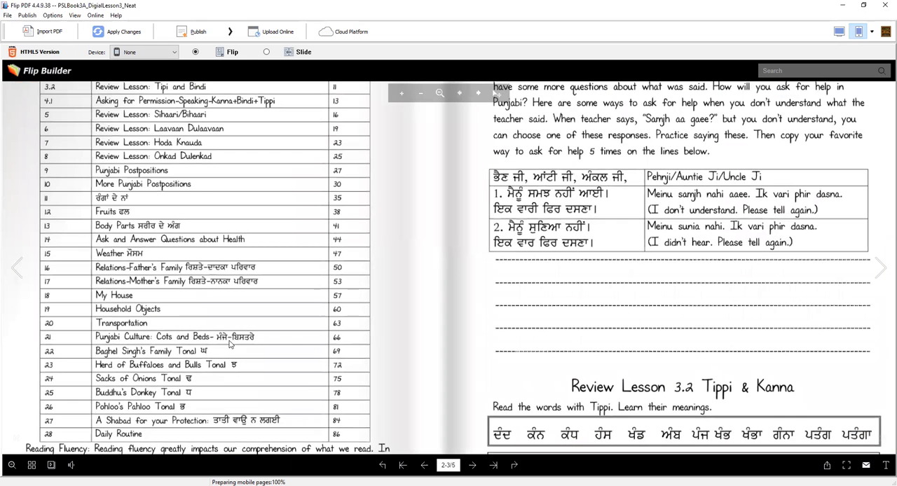
{"action": "scroll", "scroll_direction": "down", "scroll_amount": 3}
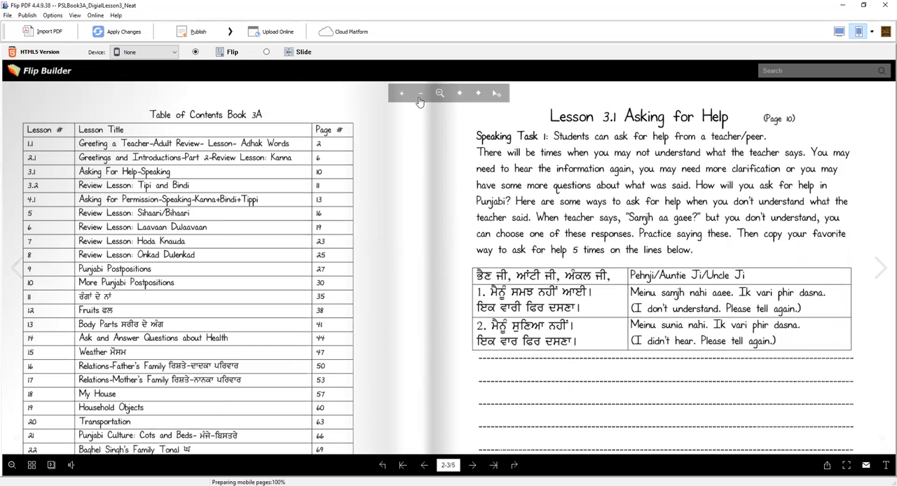
{"action": "mouse_move", "coordinate": [420, 93]}
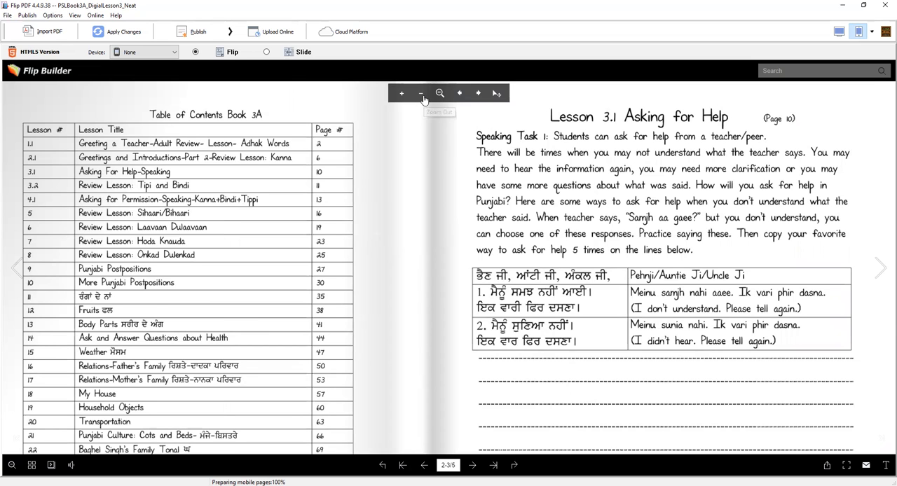
{"action": "left_click", "coordinate": [421, 92]}
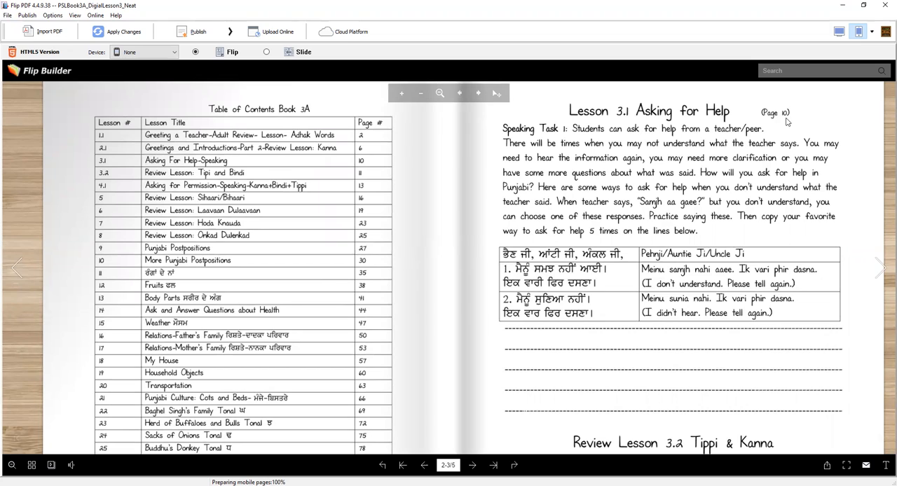
{"action": "mouse_move", "coordinate": [555, 158]}
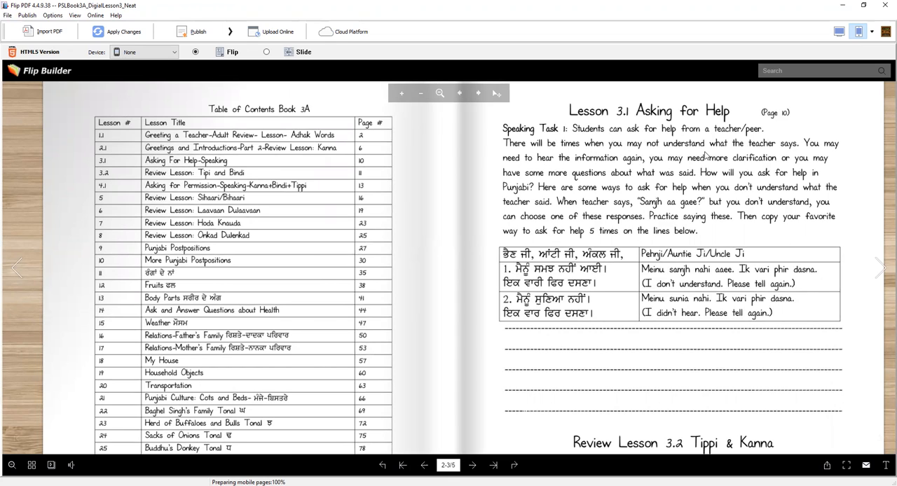
{"action": "mouse_move", "coordinate": [792, 158]}
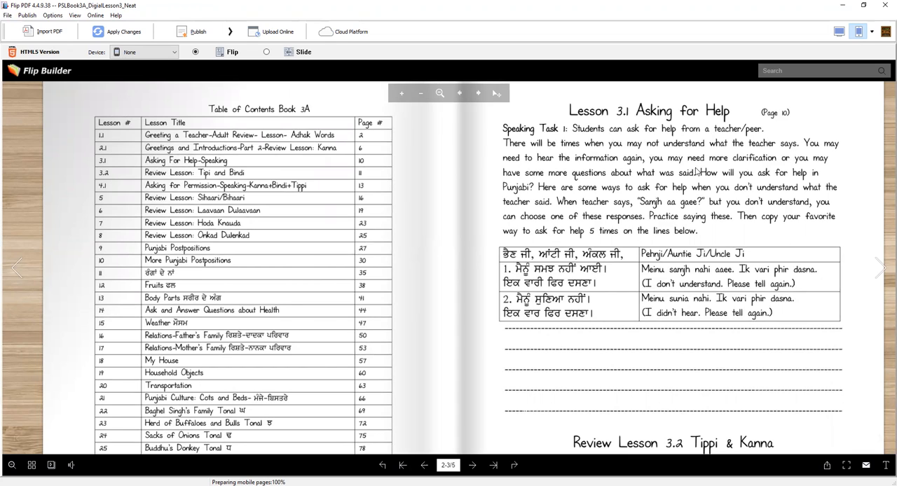
{"action": "mouse_move", "coordinate": [823, 170]}
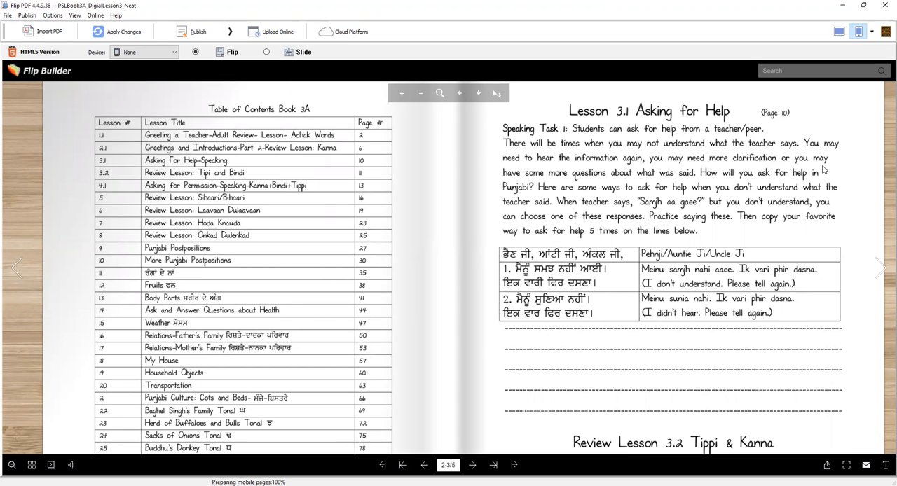
{"action": "mouse_move", "coordinate": [563, 187]}
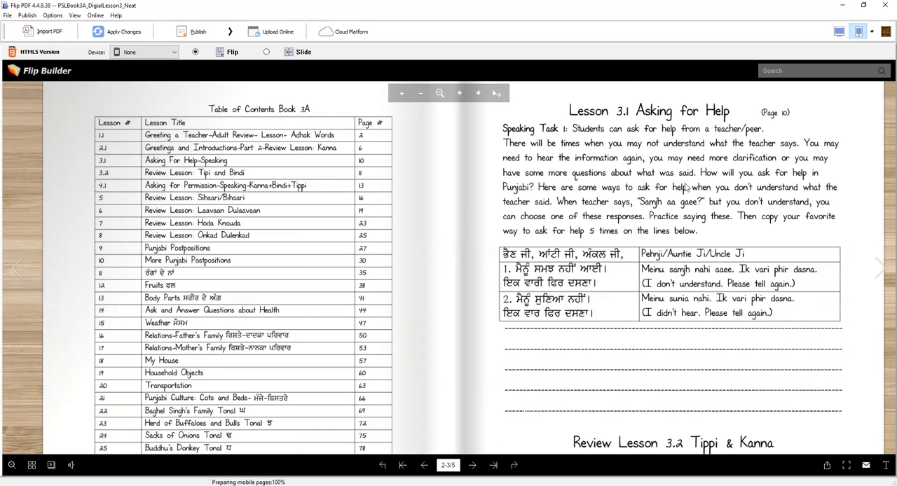
{"action": "mouse_move", "coordinate": [552, 207]}
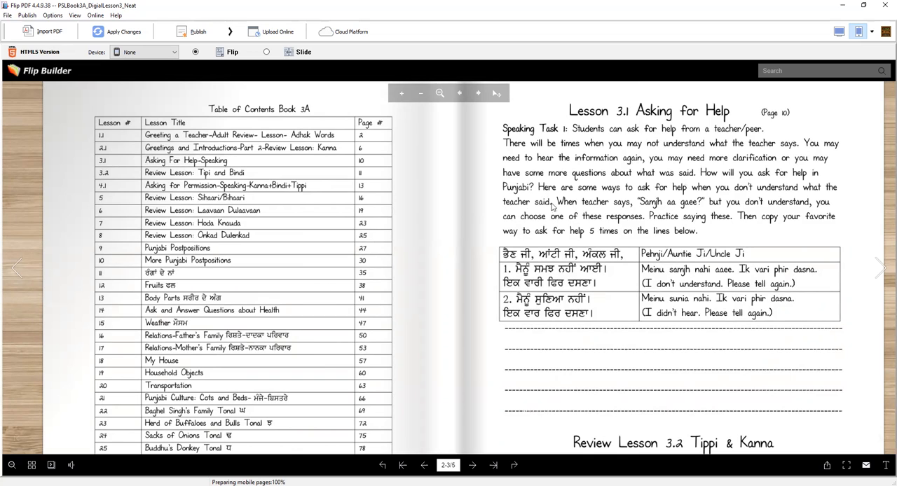
{"action": "mouse_move", "coordinate": [760, 196]}
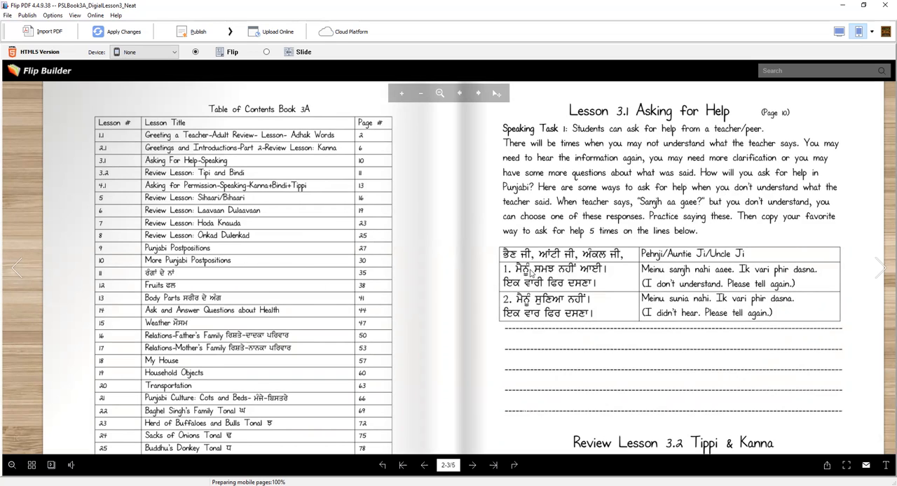
{"action": "mouse_move", "coordinate": [731, 223]}
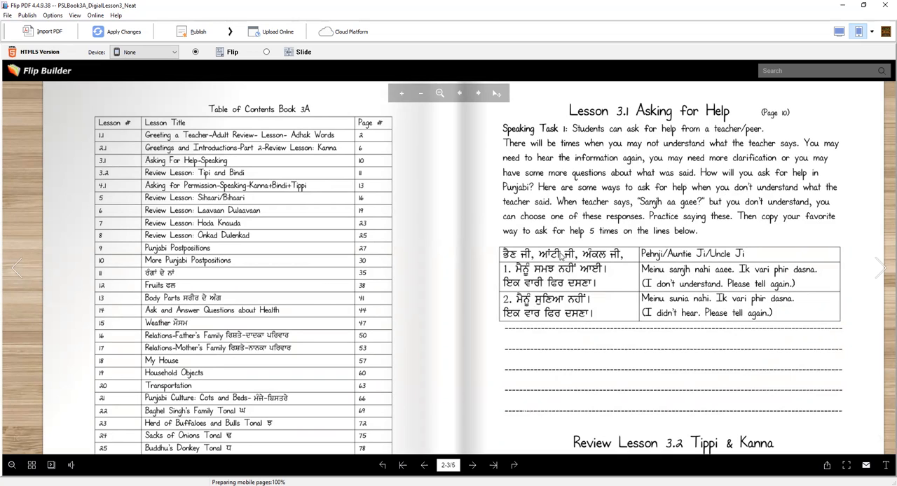
{"action": "mouse_move", "coordinate": [585, 242]}
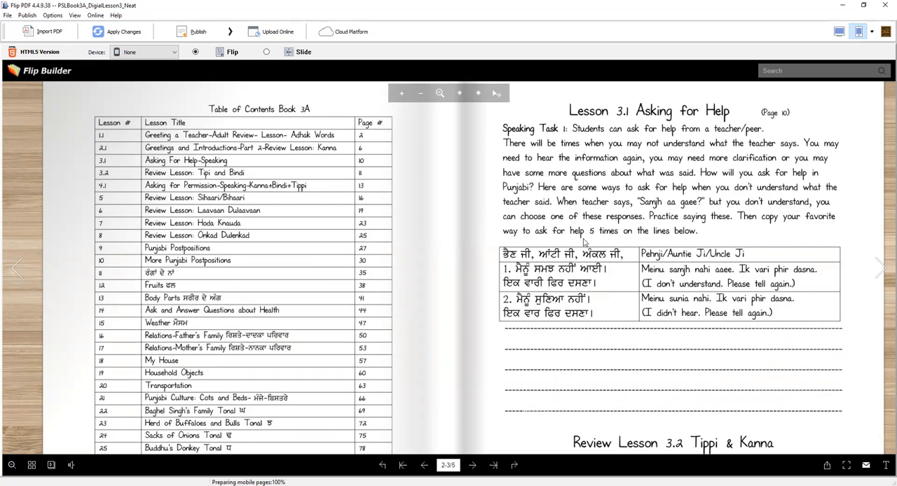
{"action": "mouse_move", "coordinate": [561, 318]}
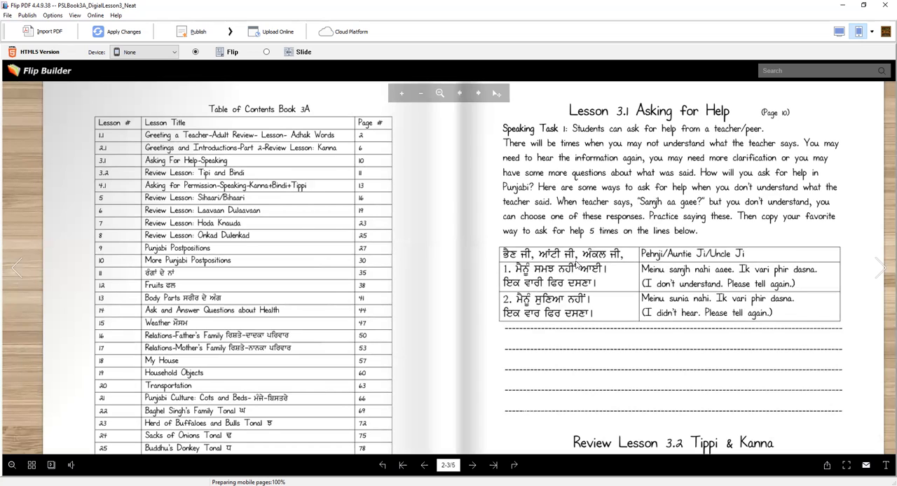
{"action": "mouse_move", "coordinate": [625, 261]}
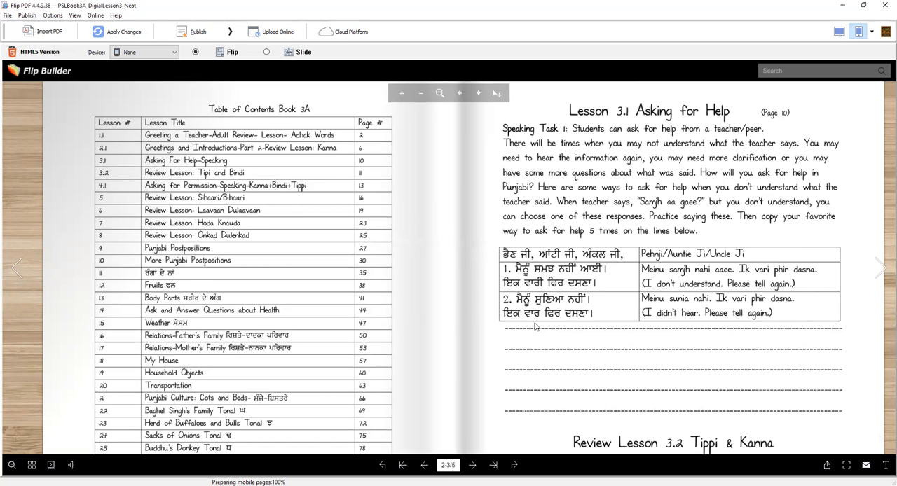
{"action": "mouse_move", "coordinate": [587, 320]}
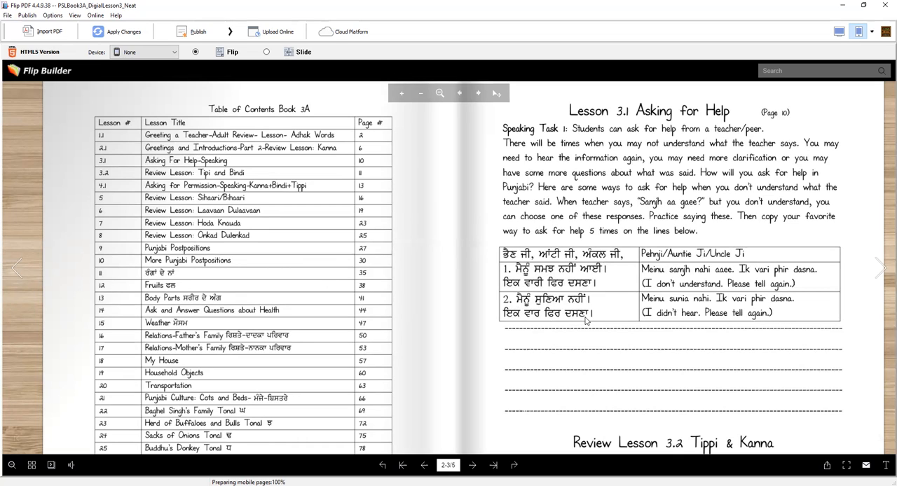
{"action": "mouse_move", "coordinate": [564, 286]}
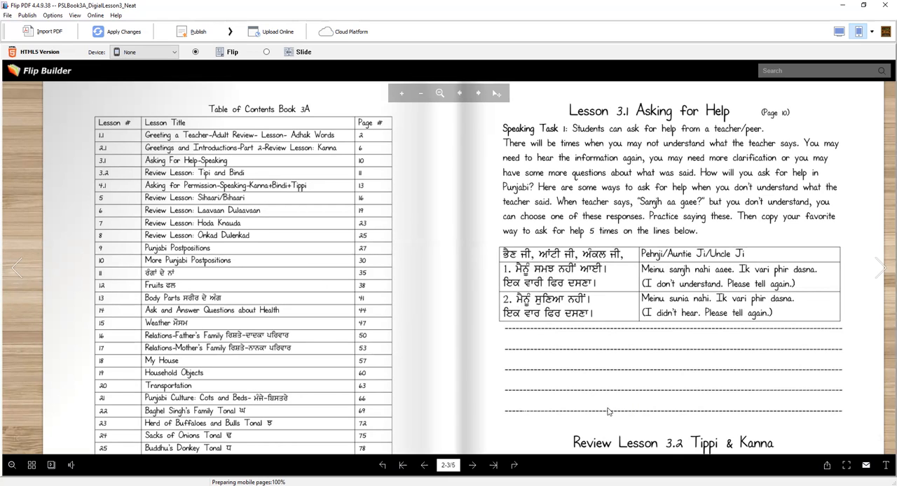
{"action": "mouse_move", "coordinate": [652, 401]}
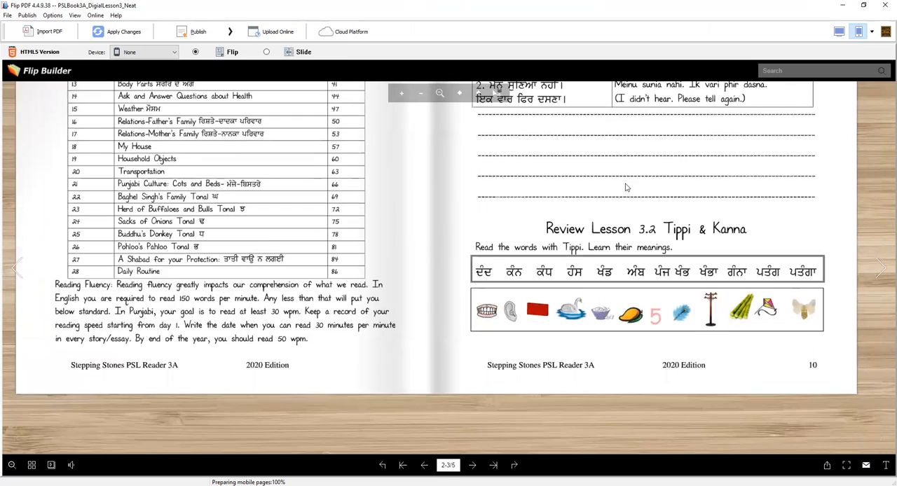
- Scroll up to show Reading Fluency and Review Lesson 3.2 Tippi & Kanna on pages 2–3
{"action": "scroll", "scroll_direction": "up", "scroll_amount": 3}
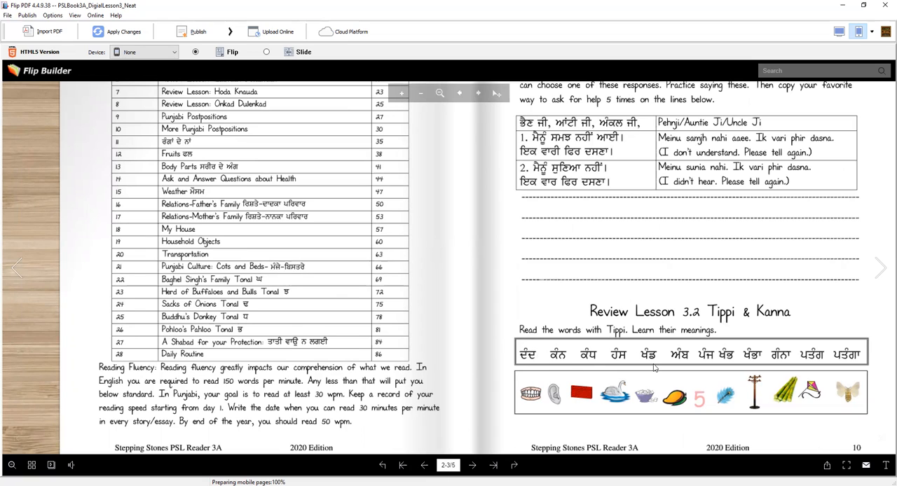
{"action": "mouse_move", "coordinate": [648, 371]}
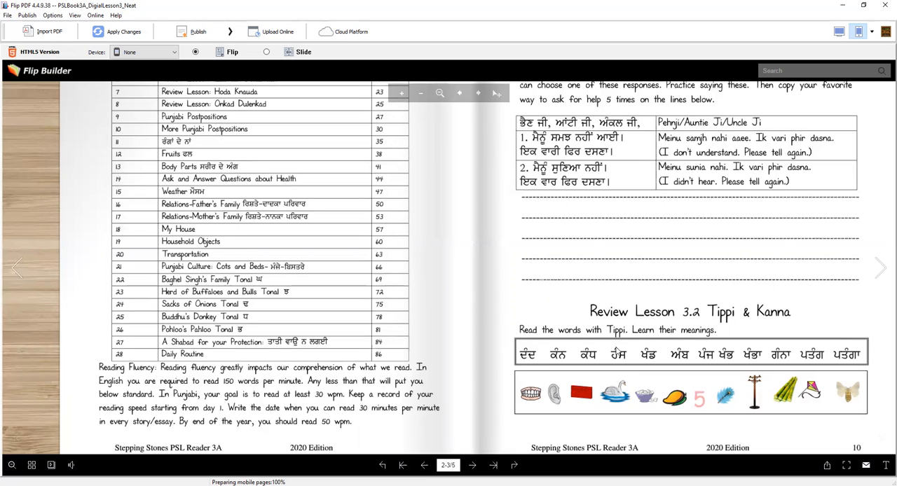
{"action": "mouse_move", "coordinate": [619, 402]}
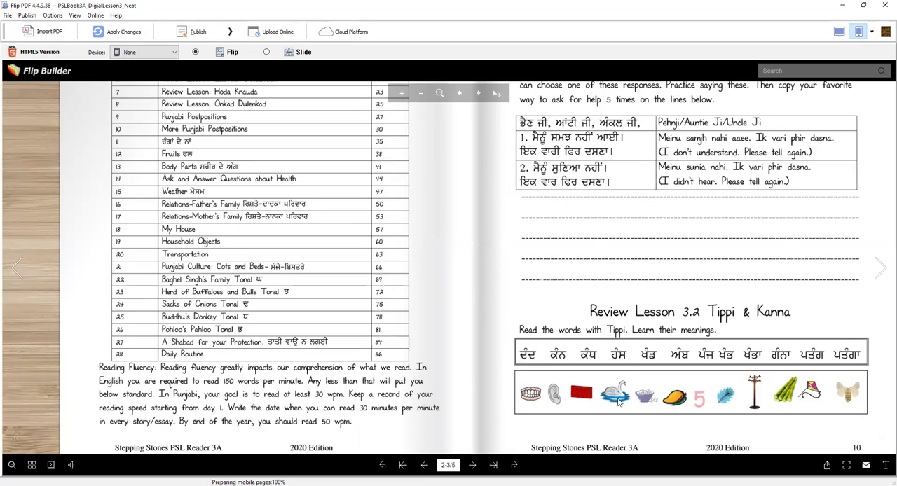
{"action": "mouse_move", "coordinate": [659, 399]}
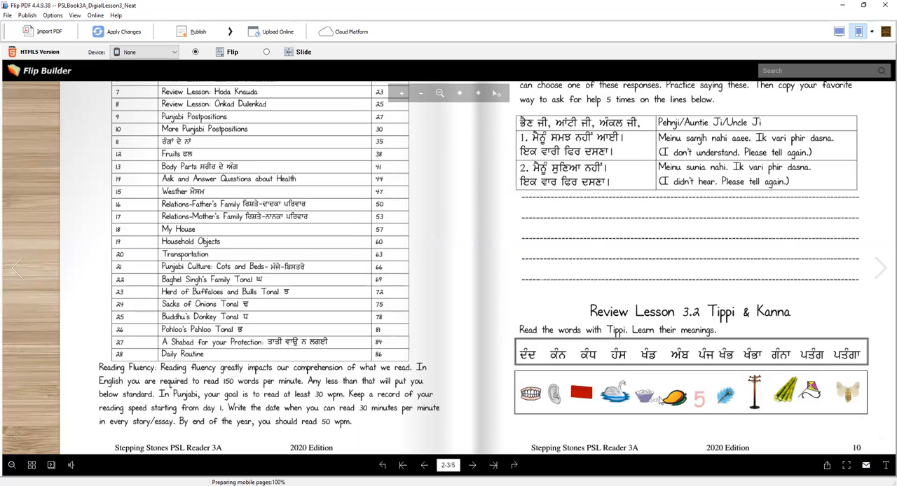
{"action": "mouse_move", "coordinate": [697, 403]}
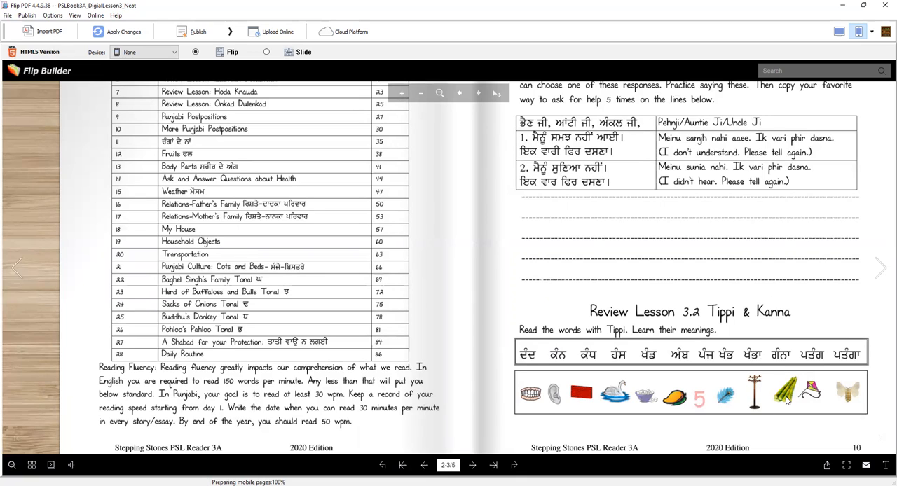
{"action": "mouse_move", "coordinate": [786, 401]}
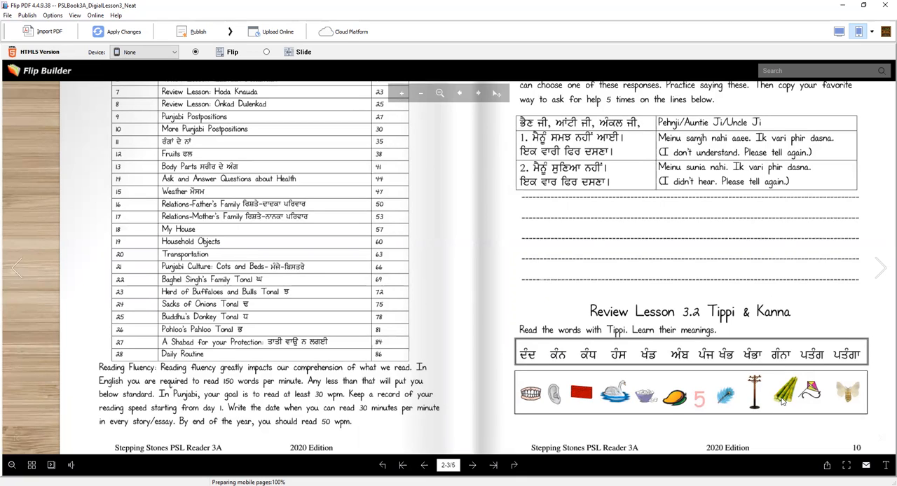
{"action": "mouse_move", "coordinate": [812, 372]}
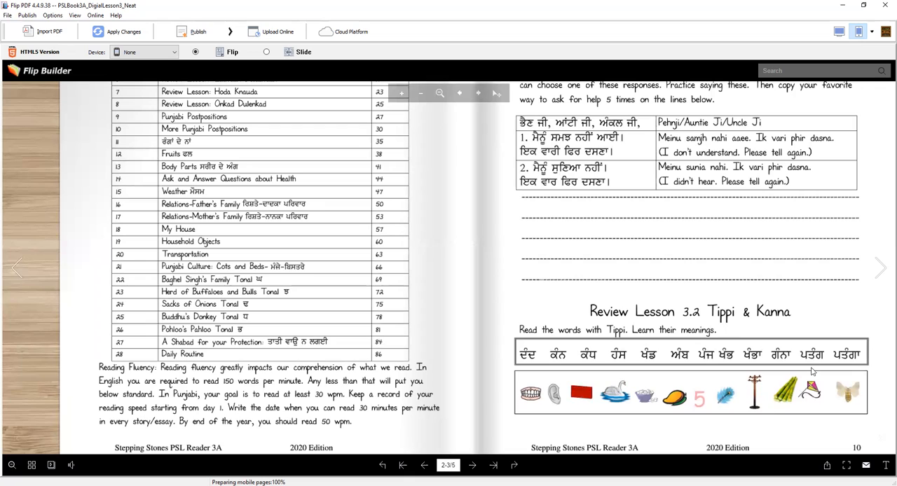
{"action": "mouse_move", "coordinate": [872, 401]}
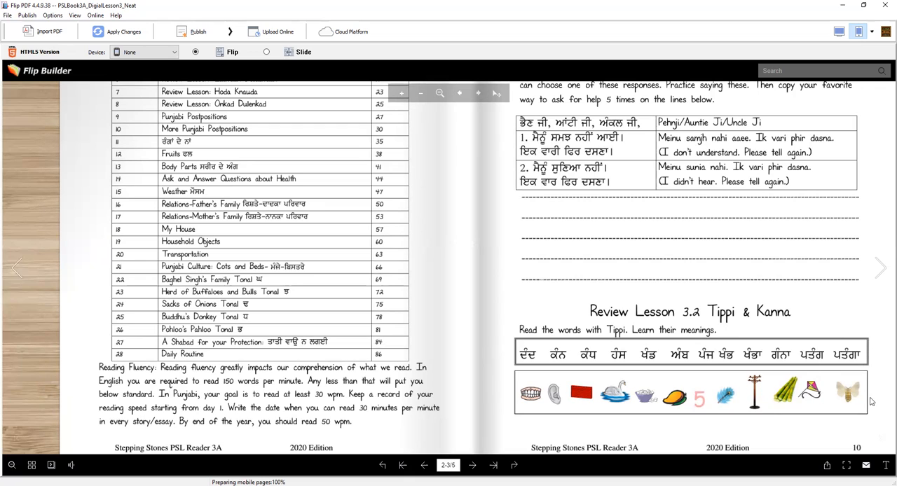
{"action": "mouse_move", "coordinate": [771, 377]}
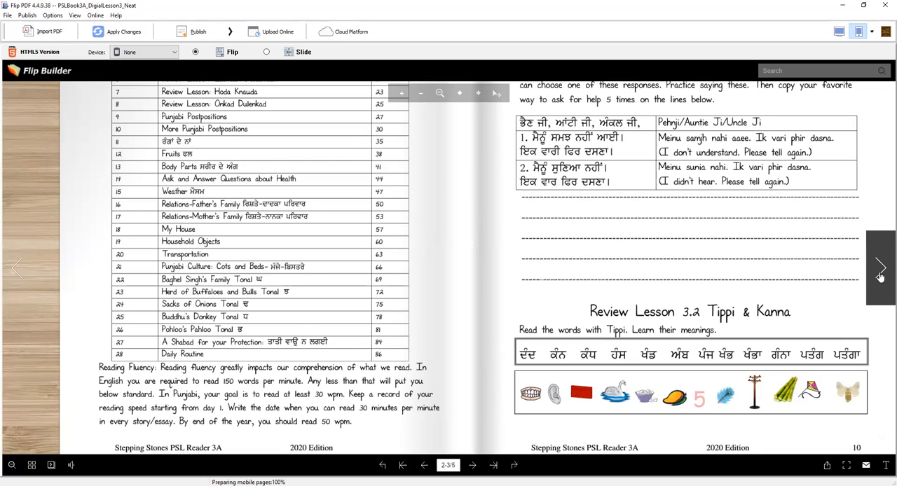
{"action": "mouse_move", "coordinate": [560, 356]}
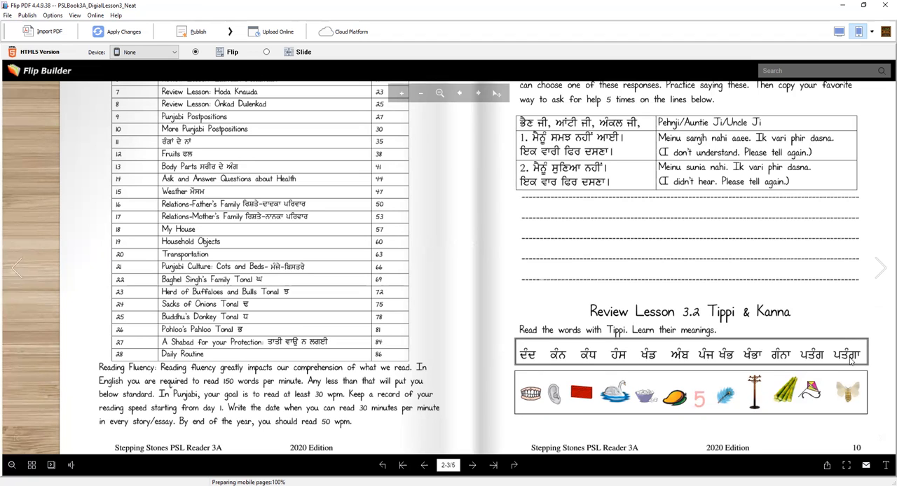
{"action": "mouse_move", "coordinate": [880, 268]}
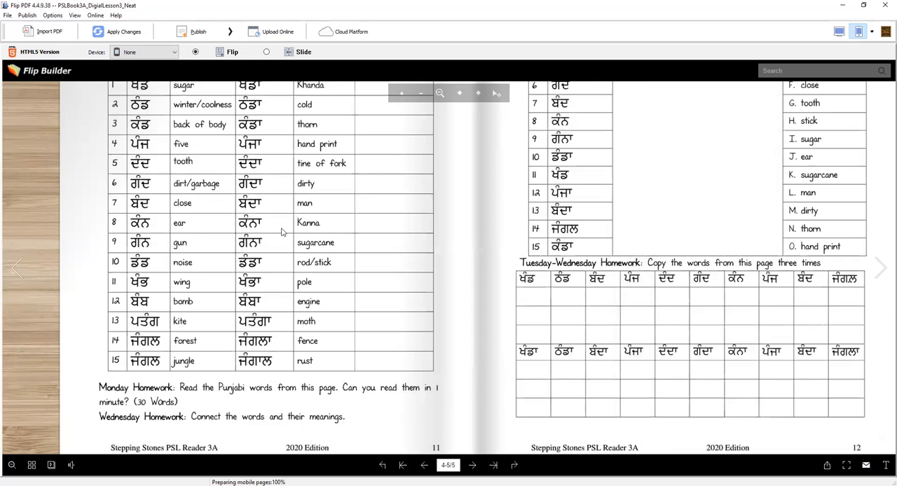
- Scroll up to reveal the Review Lesson 3.3 Tippi & Kanna Words heading above the table
{"action": "scroll", "scroll_direction": "up", "scroll_amount": 3}
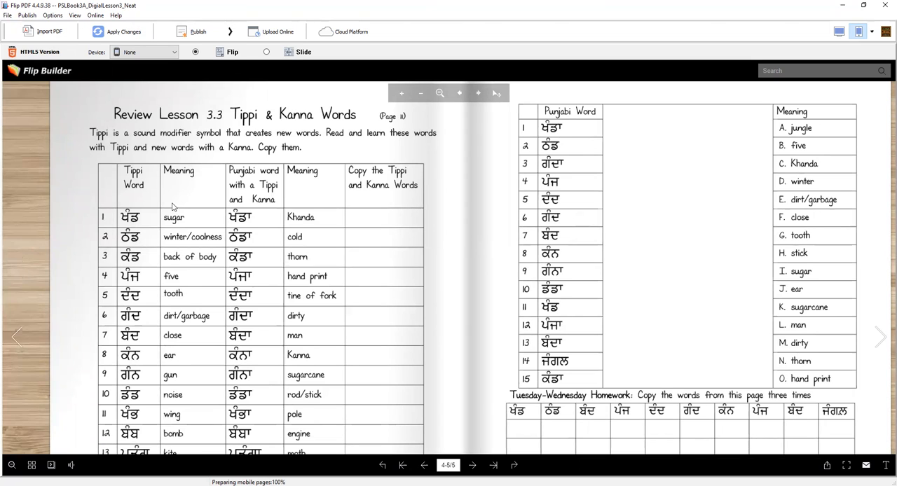
{"action": "mouse_move", "coordinate": [211, 136]}
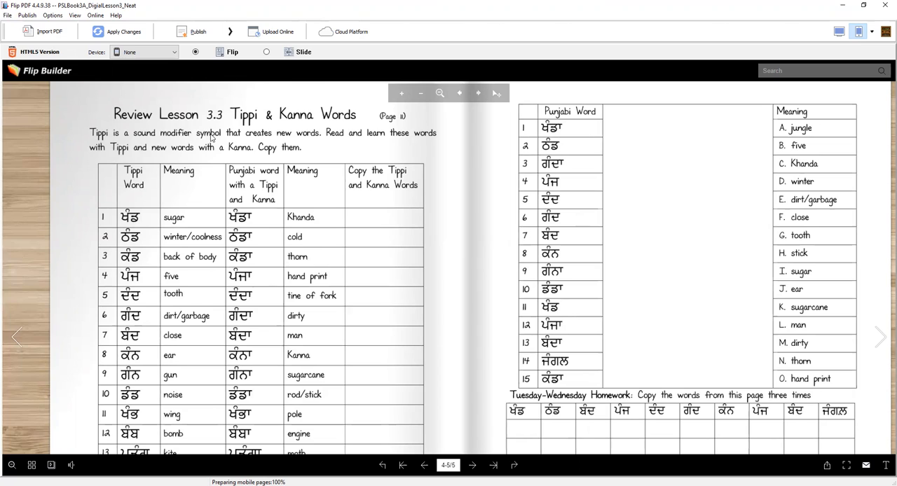
{"action": "mouse_move", "coordinate": [357, 135]}
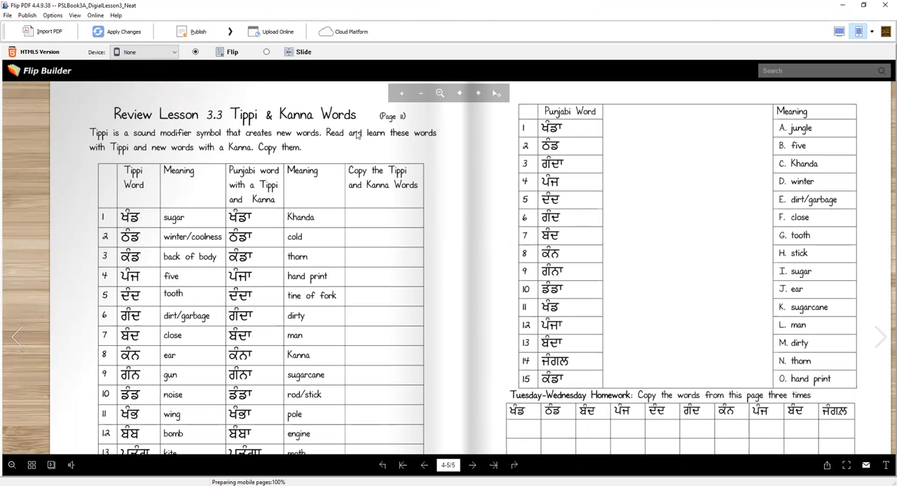
{"action": "mouse_move", "coordinate": [121, 163]}
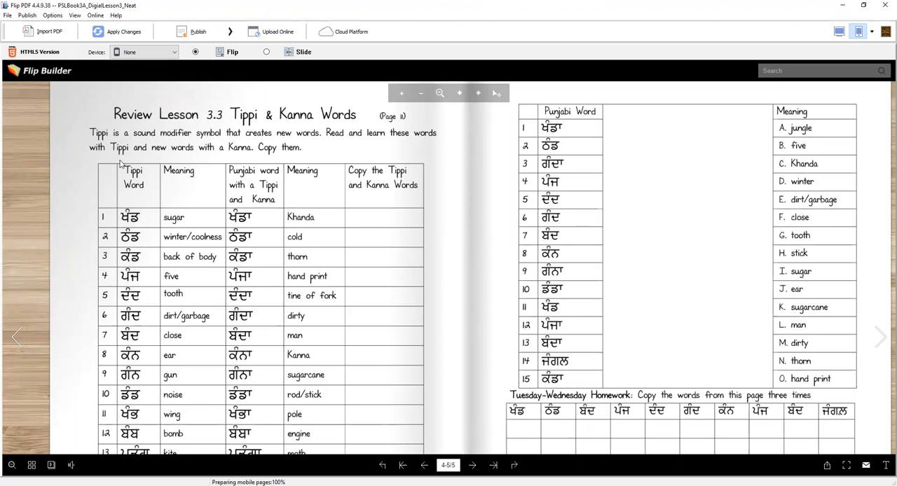
{"action": "mouse_move", "coordinate": [298, 161]}
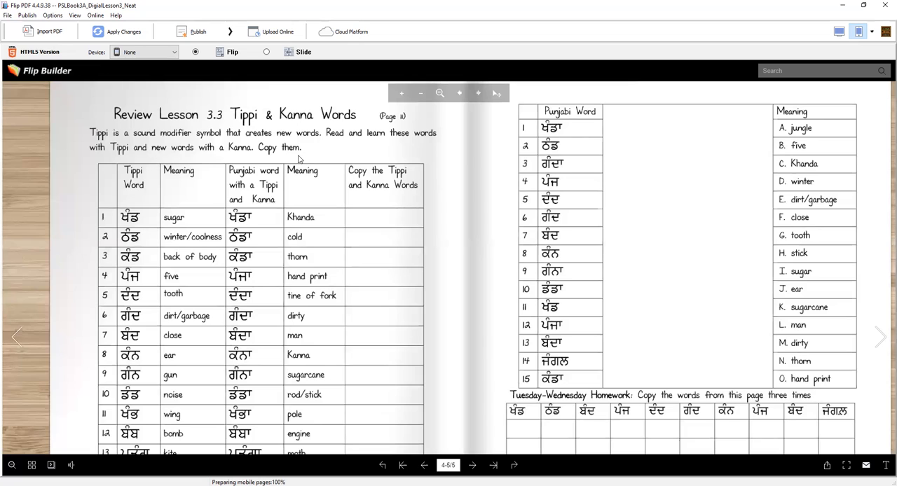
{"action": "mouse_move", "coordinate": [119, 249]}
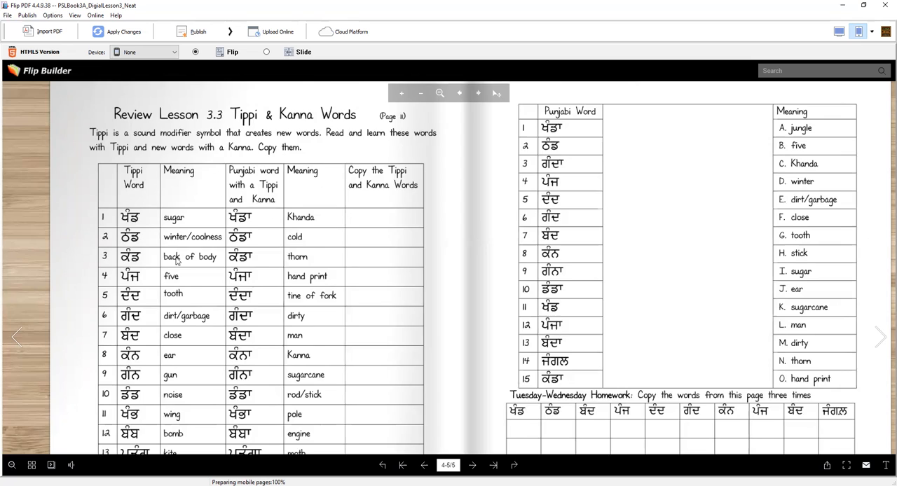
{"action": "scroll", "scroll_direction": "down", "scroll_amount": 3}
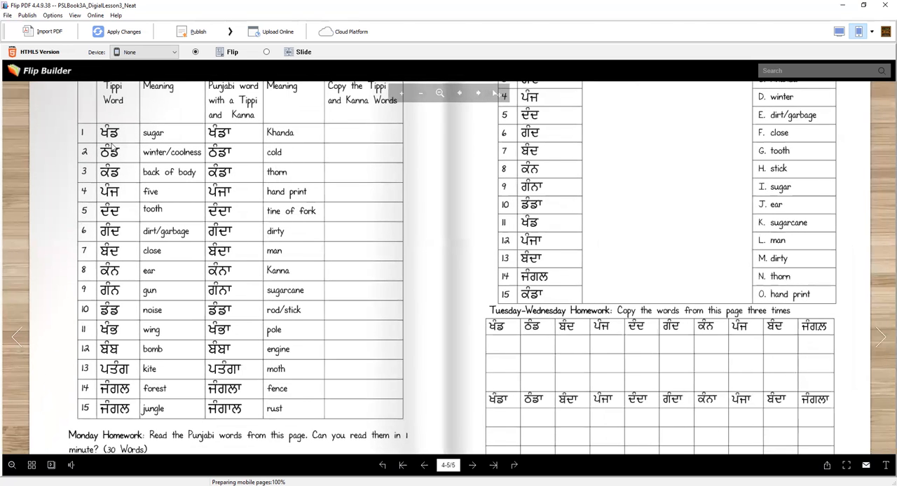
{"action": "mouse_move", "coordinate": [187, 136]}
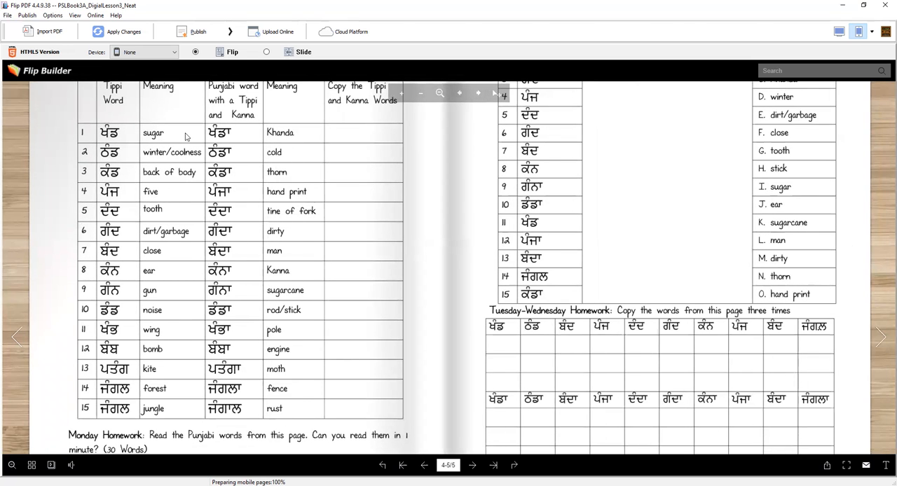
{"action": "mouse_move", "coordinate": [233, 137]}
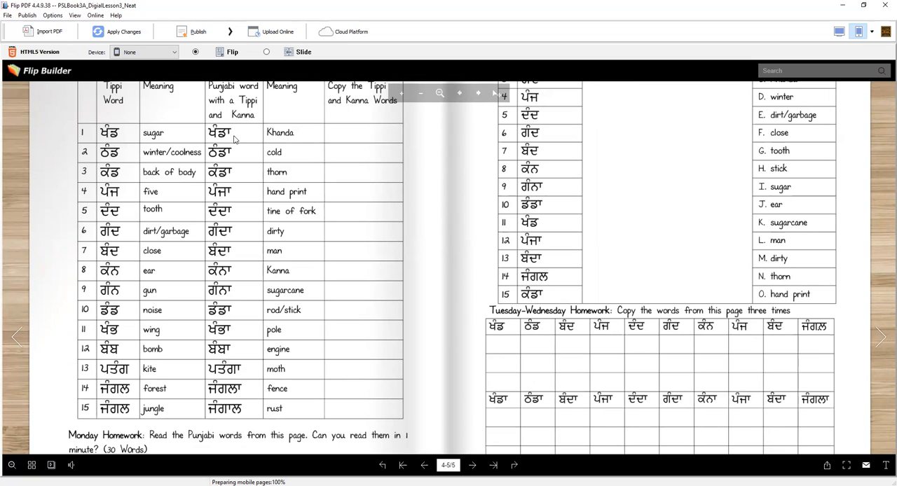
{"action": "mouse_move", "coordinate": [291, 143]}
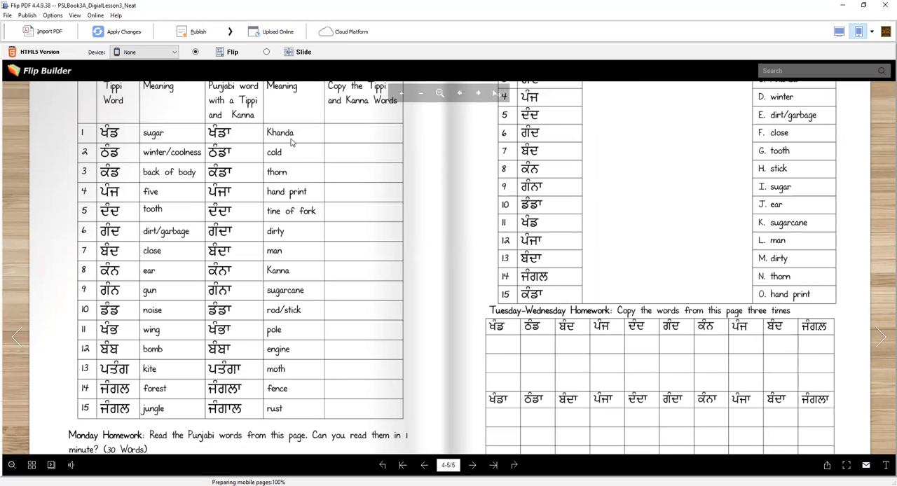
{"action": "mouse_move", "coordinate": [236, 150]}
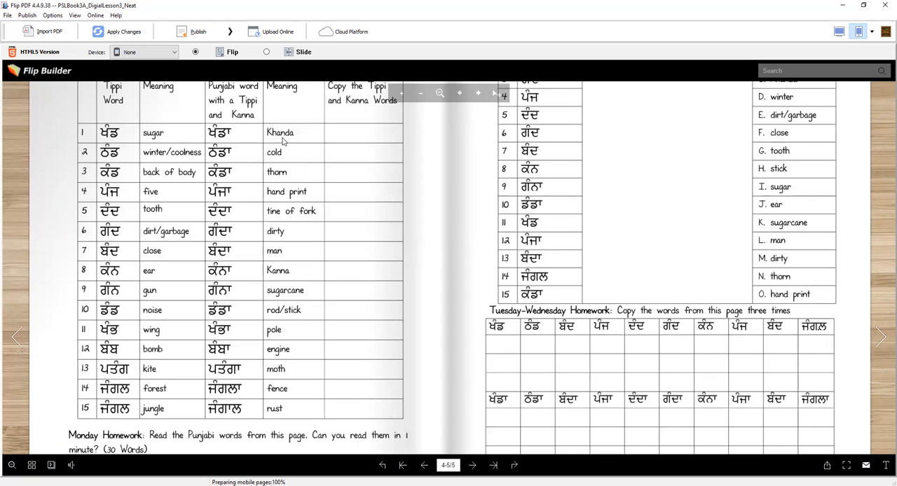
{"action": "mouse_move", "coordinate": [226, 138]}
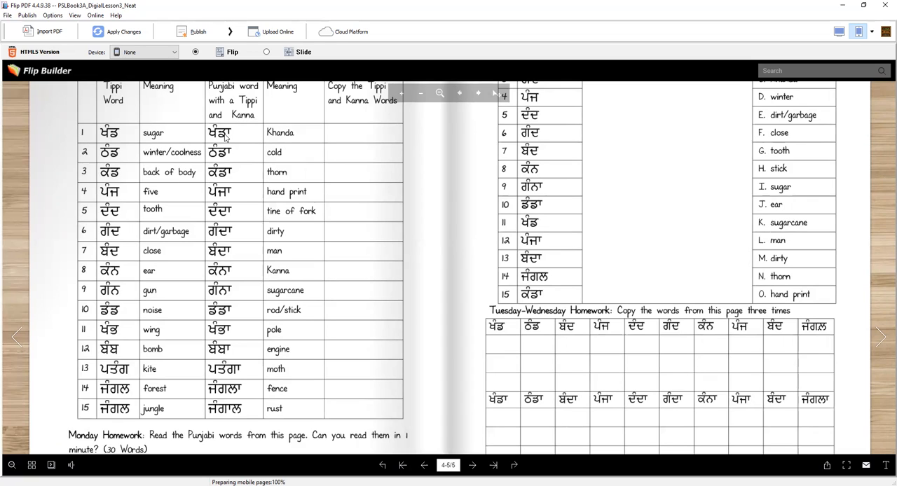
{"action": "mouse_move", "coordinate": [118, 172]}
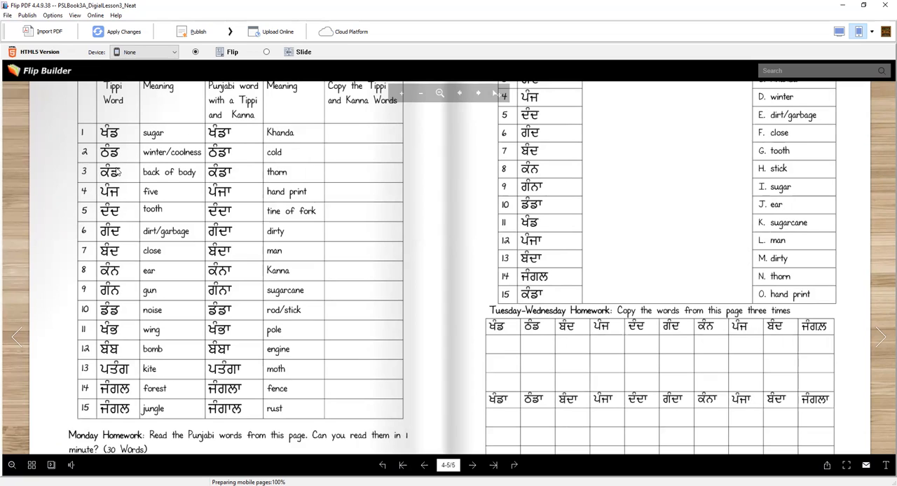
{"action": "mouse_move", "coordinate": [153, 161]}
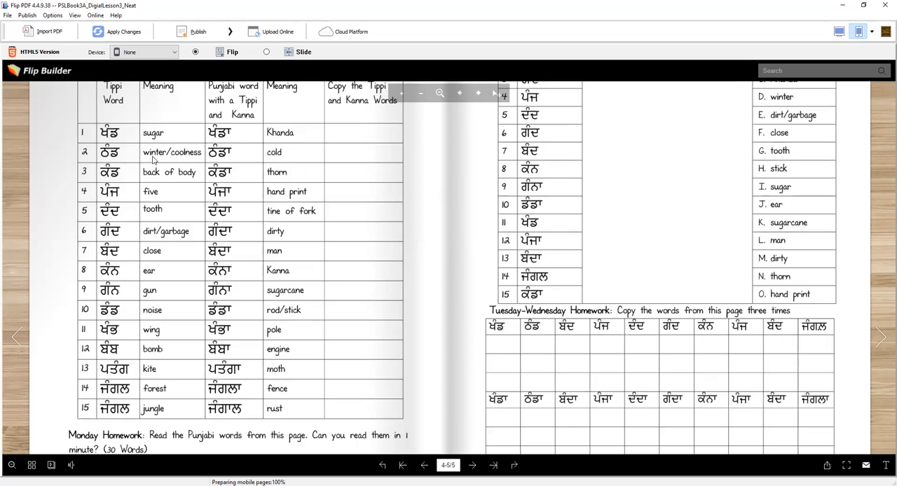
{"action": "mouse_move", "coordinate": [187, 160]}
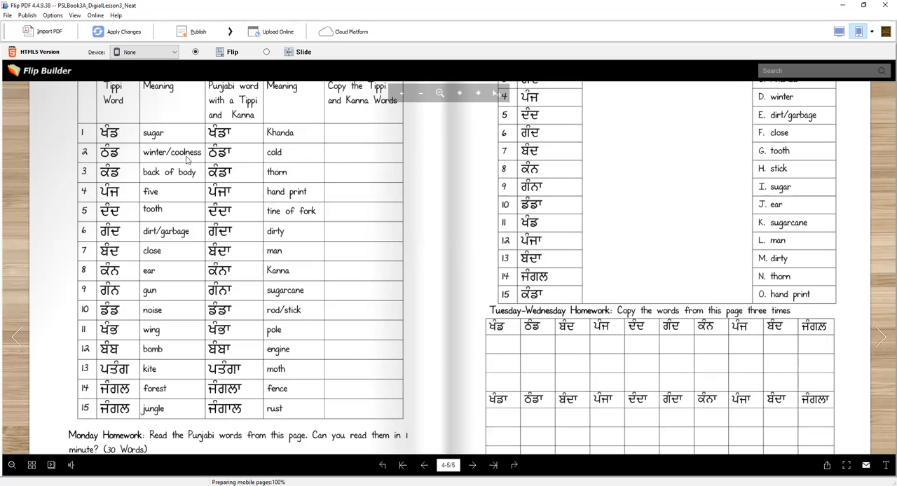
{"action": "mouse_move", "coordinate": [286, 158]}
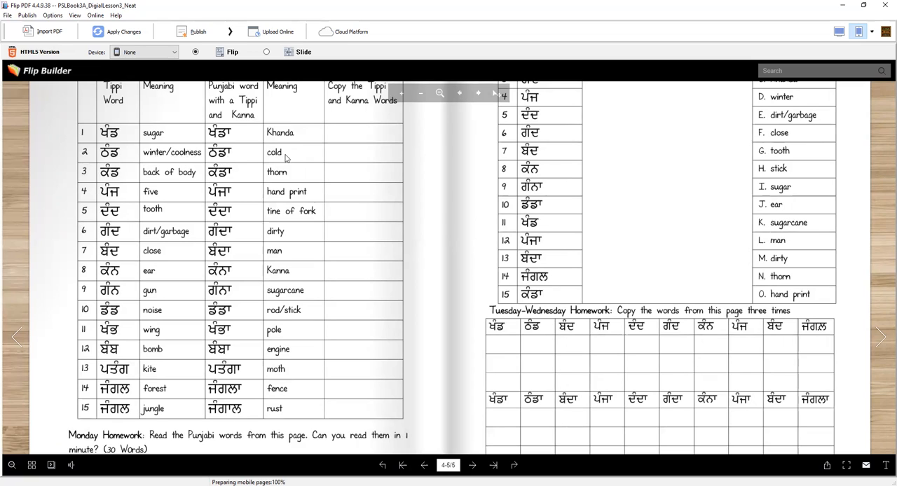
{"action": "mouse_move", "coordinate": [132, 173]}
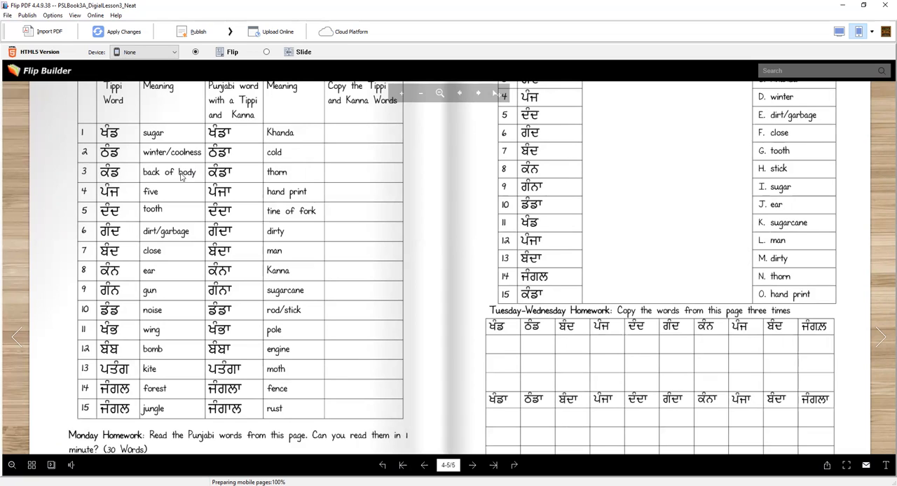
{"action": "mouse_move", "coordinate": [226, 176]}
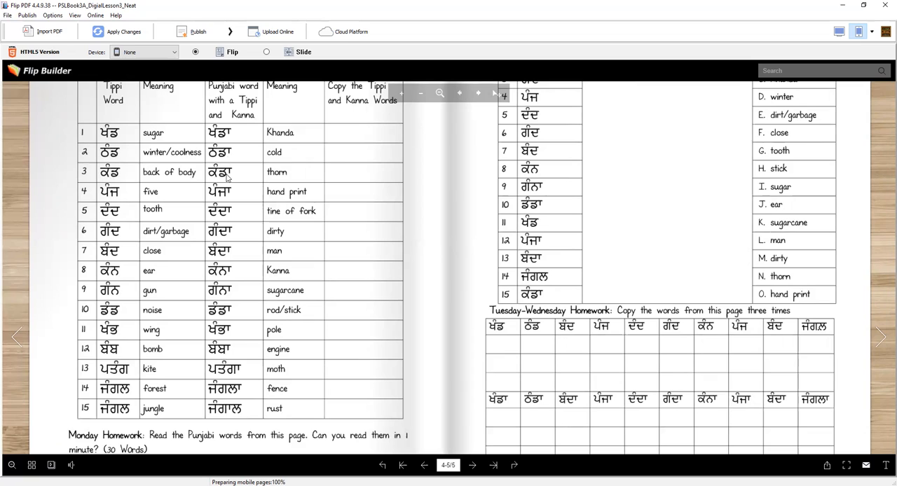
{"action": "mouse_move", "coordinate": [286, 180]}
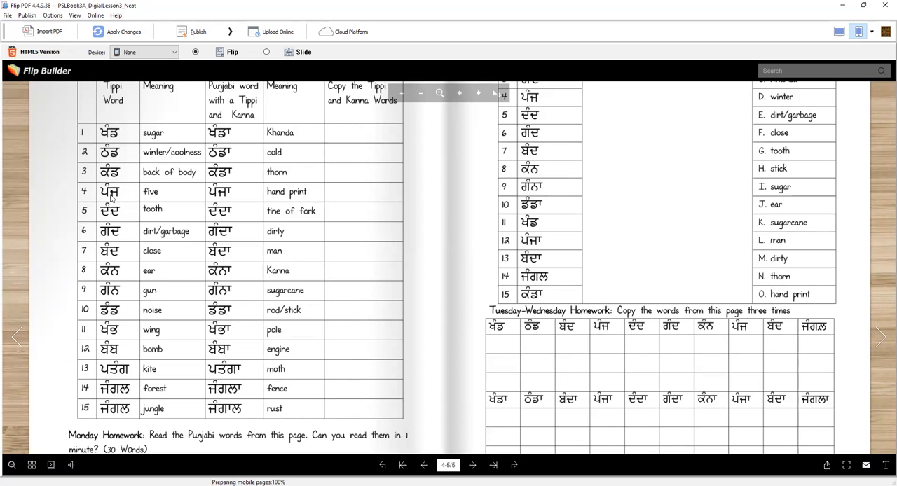
{"action": "mouse_move", "coordinate": [297, 198]}
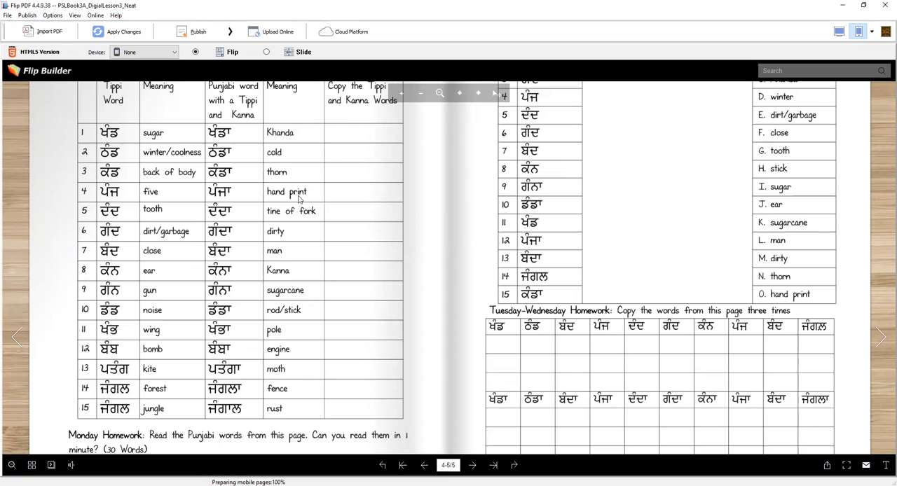
{"action": "mouse_move", "coordinate": [207, 201]}
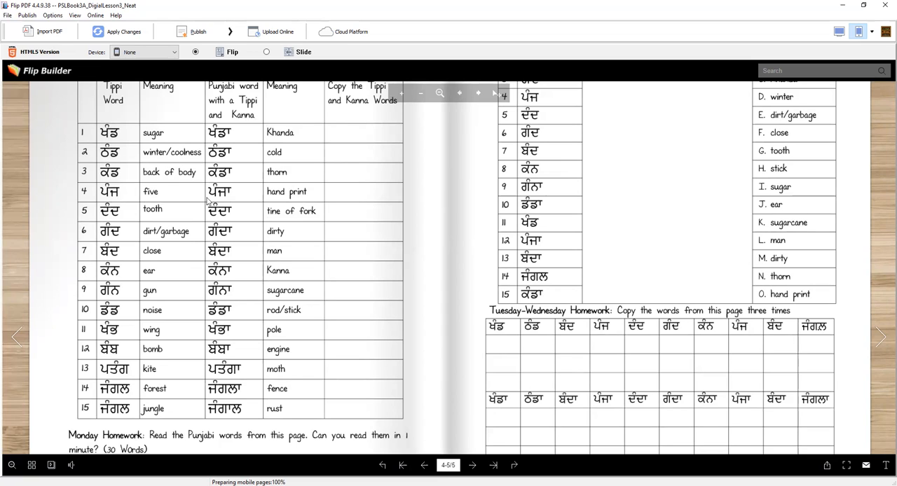
{"action": "mouse_move", "coordinate": [167, 219]}
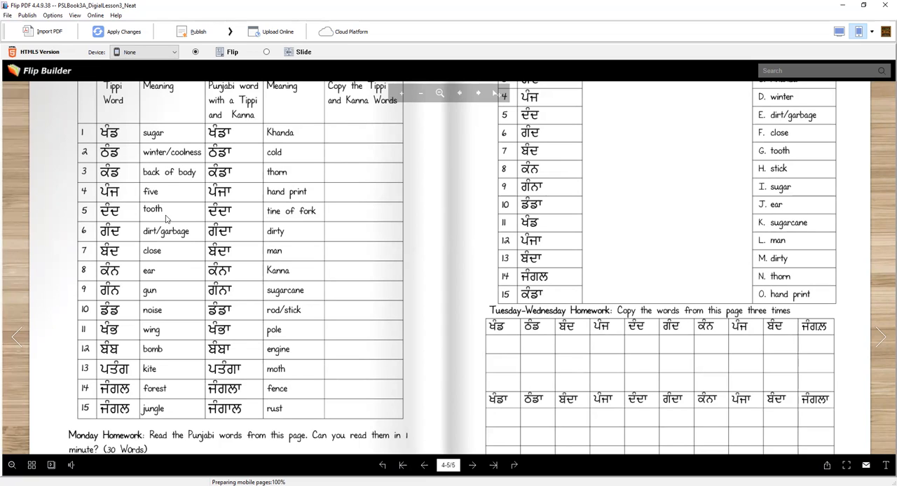
{"action": "mouse_move", "coordinate": [239, 218]}
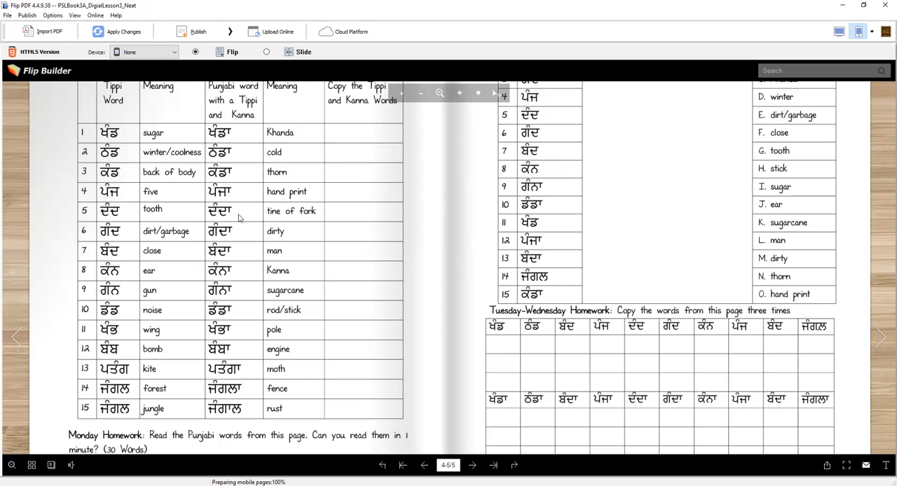
{"action": "mouse_move", "coordinate": [292, 219]}
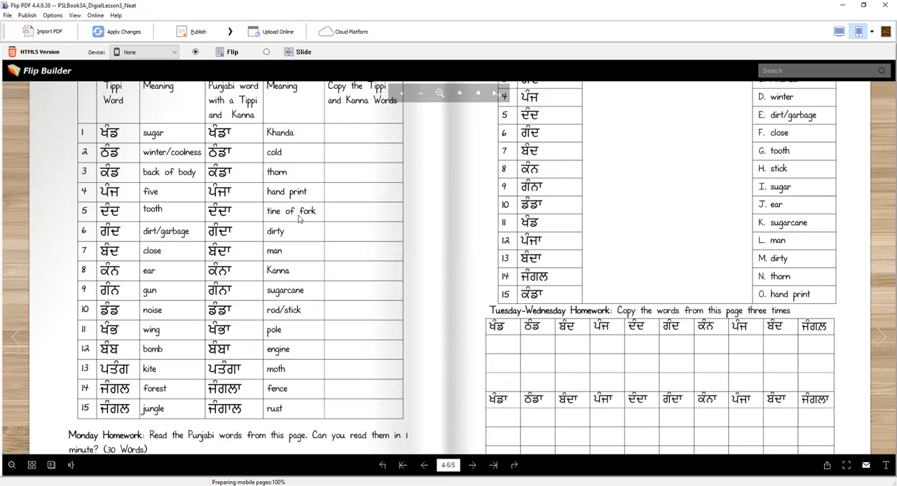
{"action": "mouse_move", "coordinate": [117, 241]}
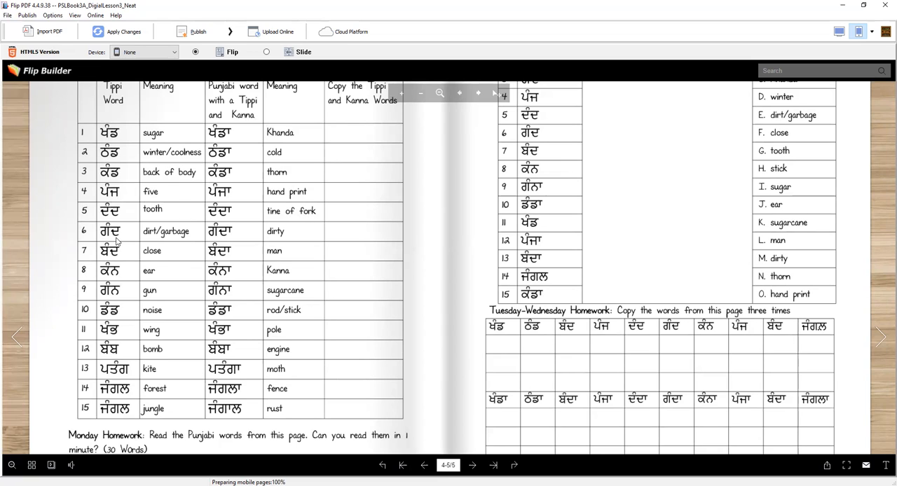
{"action": "mouse_move", "coordinate": [166, 241]}
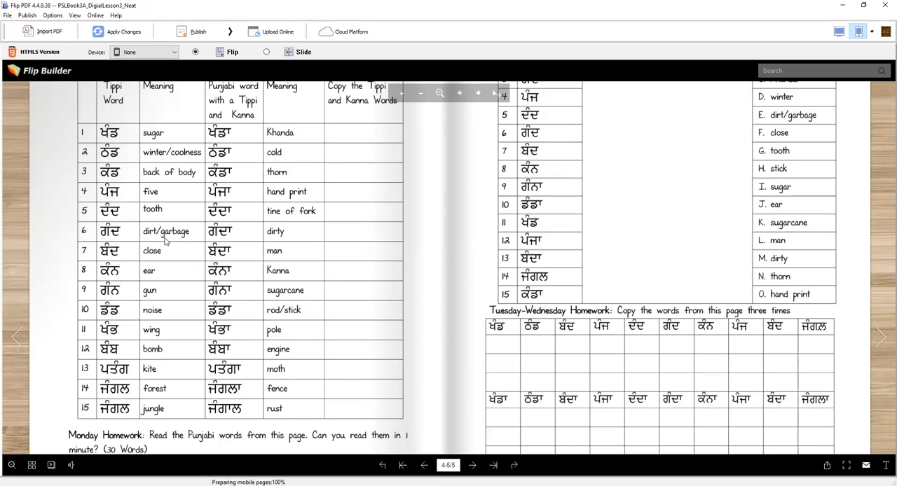
{"action": "mouse_move", "coordinate": [196, 246]}
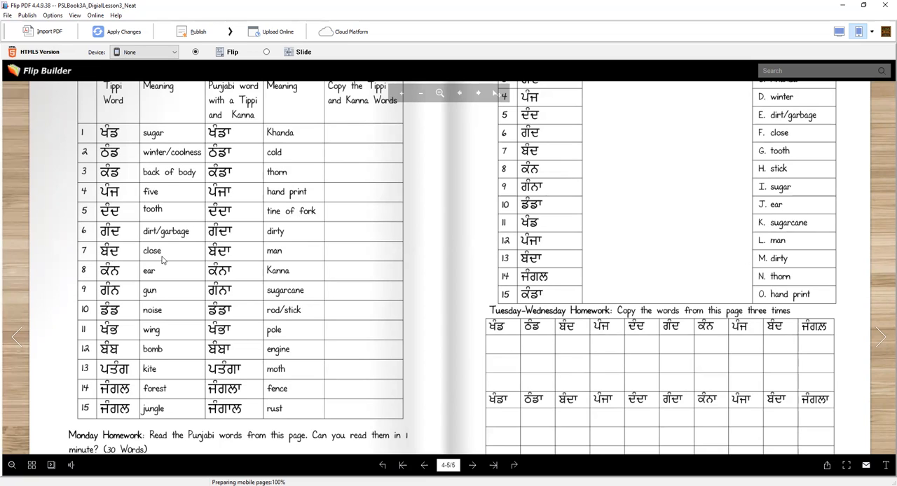
{"action": "mouse_move", "coordinate": [286, 256]}
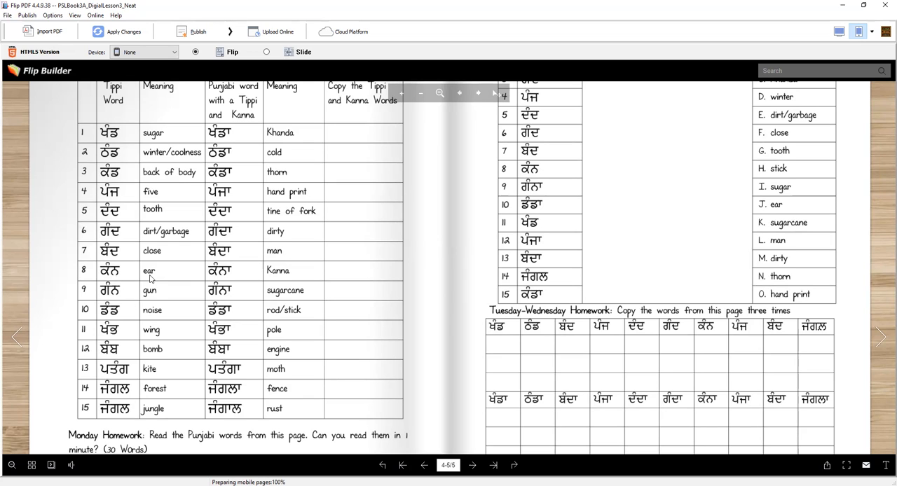
{"action": "mouse_move", "coordinate": [163, 280]}
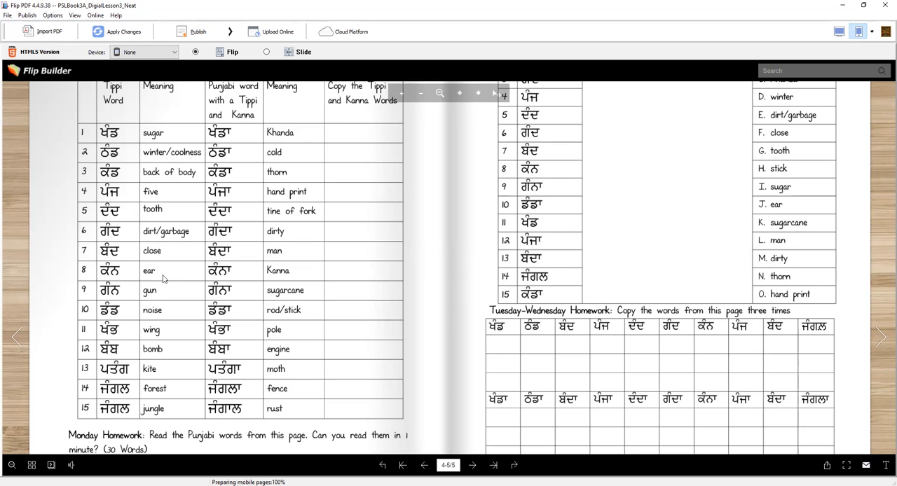
{"action": "mouse_move", "coordinate": [292, 274]}
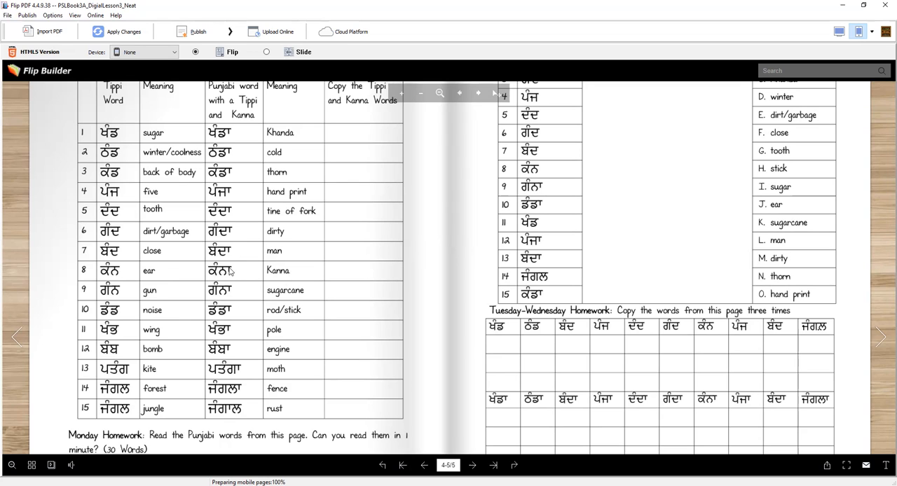
{"action": "mouse_move", "coordinate": [140, 301]}
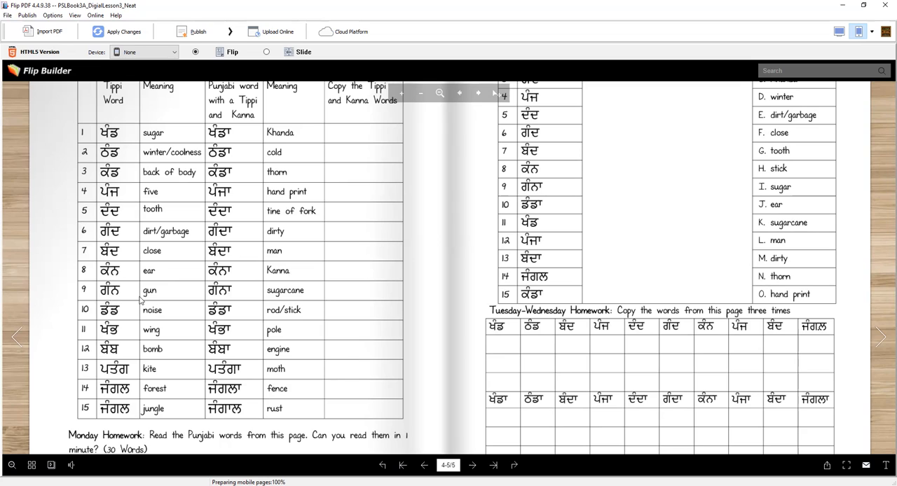
{"action": "mouse_move", "coordinate": [202, 298]}
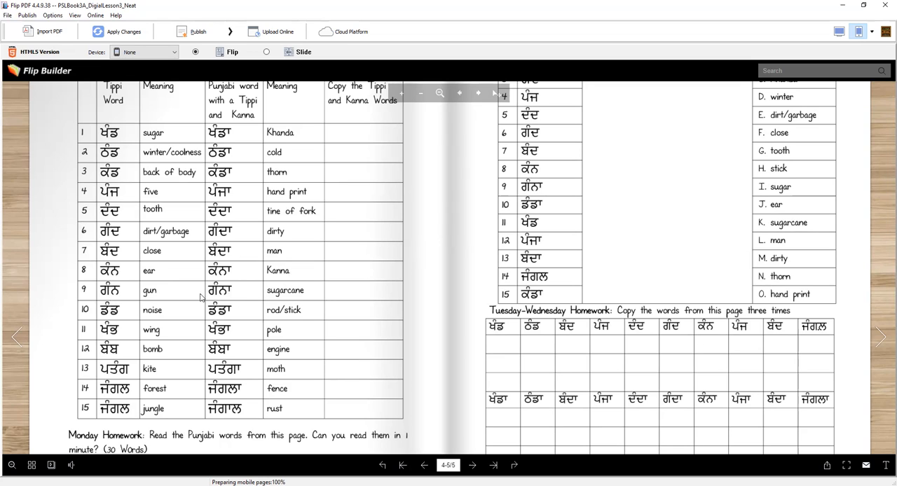
{"action": "mouse_move", "coordinate": [300, 301]}
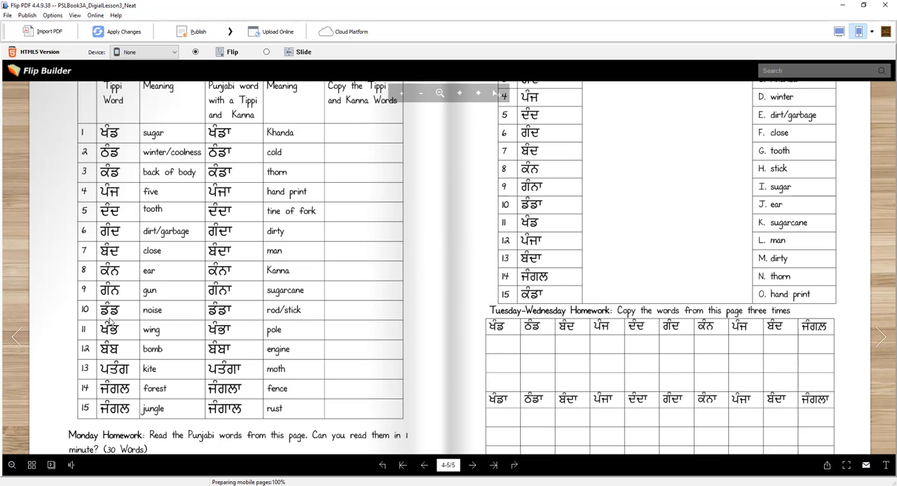
{"action": "mouse_move", "coordinate": [160, 320]}
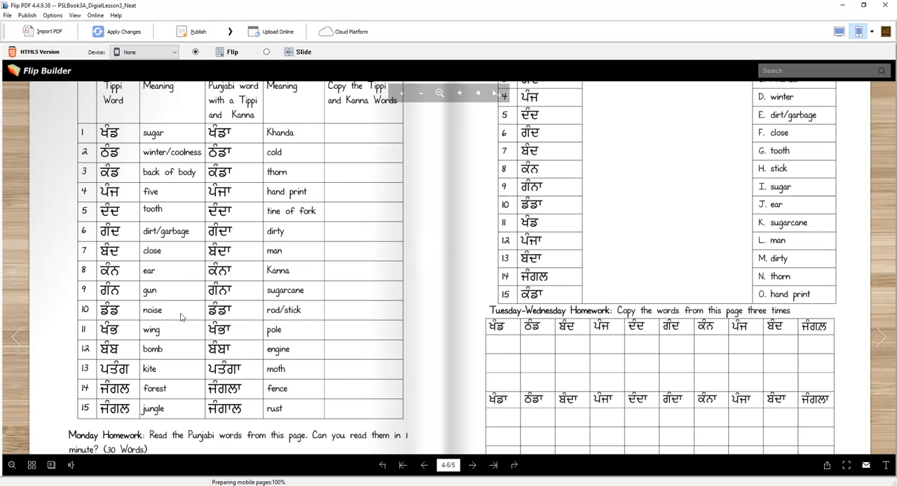
{"action": "mouse_move", "coordinate": [302, 315]}
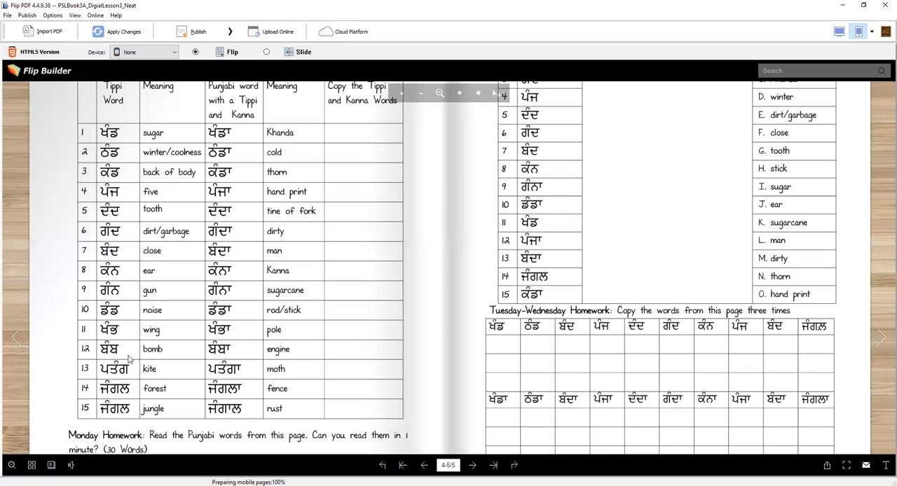
{"action": "mouse_move", "coordinate": [245, 358]}
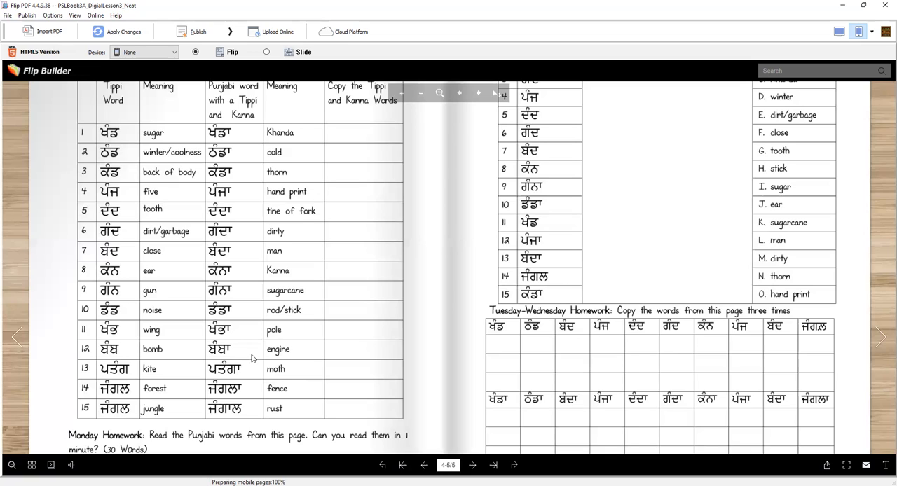
{"action": "mouse_move", "coordinate": [157, 379]}
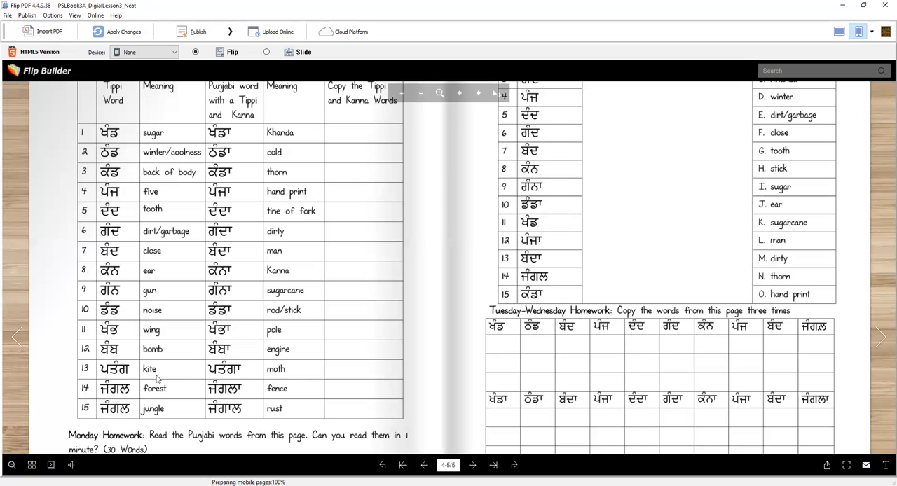
{"action": "mouse_move", "coordinate": [305, 379]}
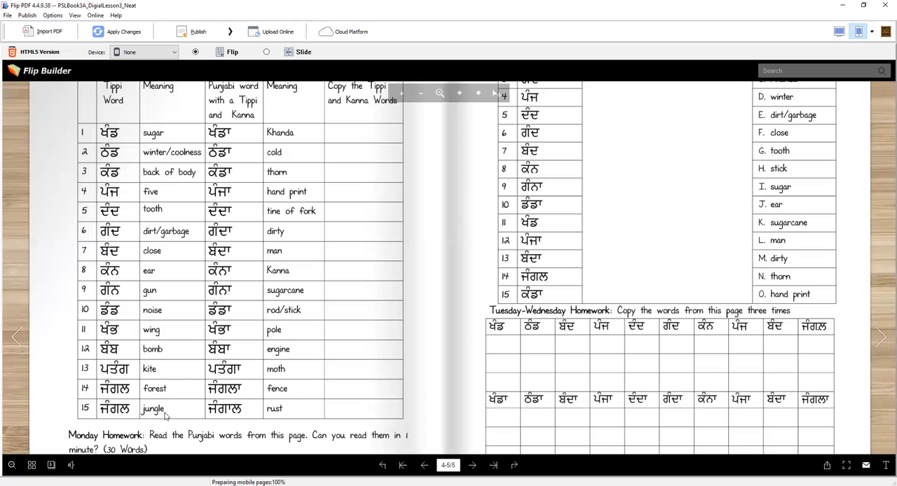
{"action": "mouse_move", "coordinate": [228, 413]}
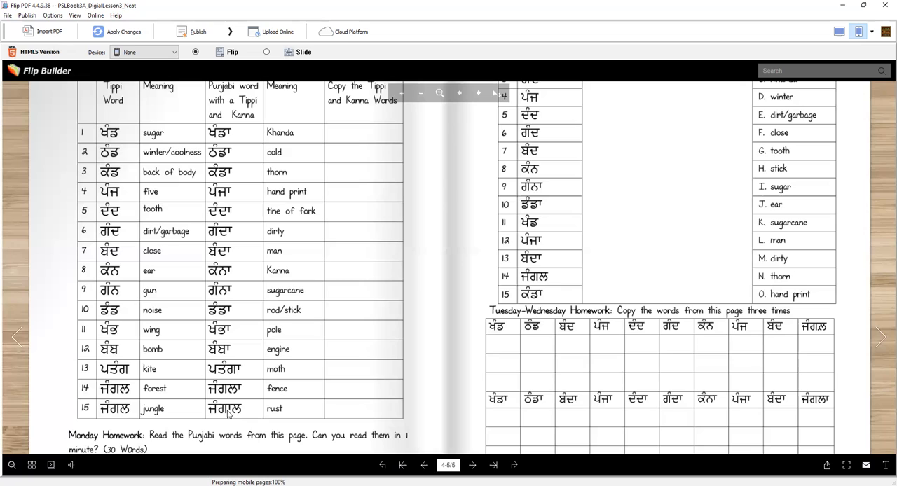
{"action": "mouse_move", "coordinate": [297, 419]}
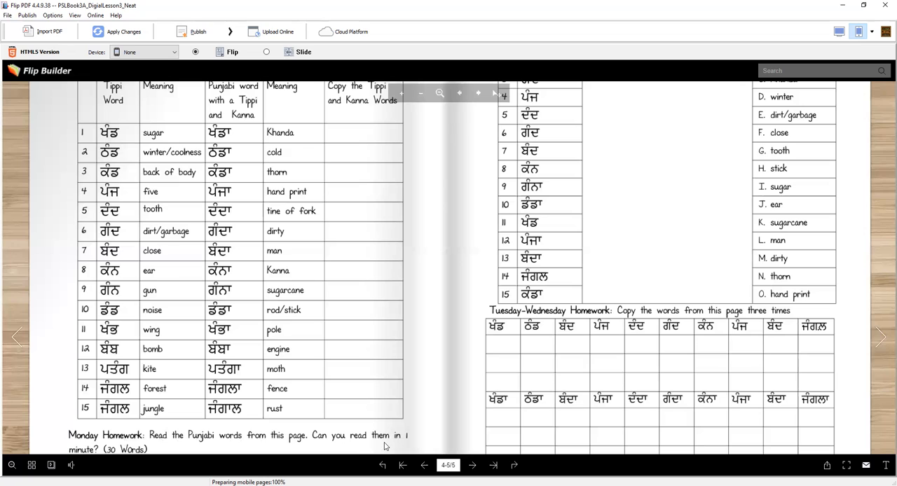
{"action": "mouse_move", "coordinate": [124, 203]}
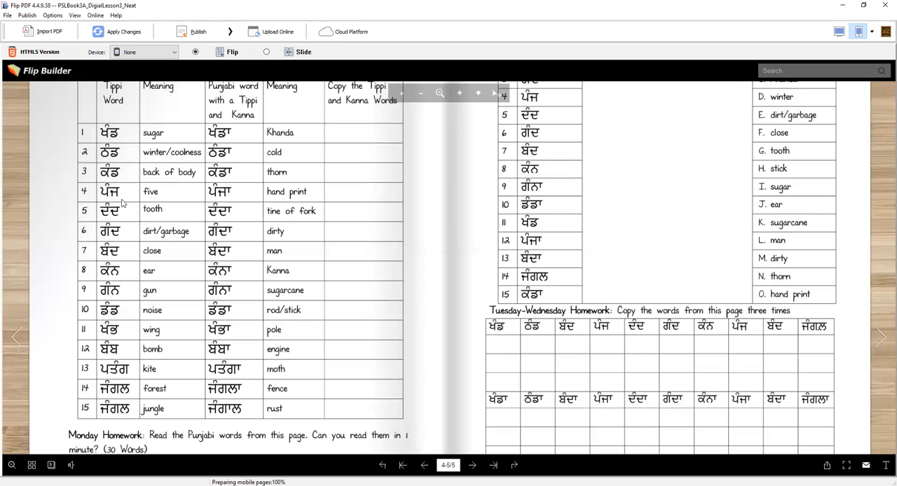
{"action": "mouse_move", "coordinate": [204, 114]}
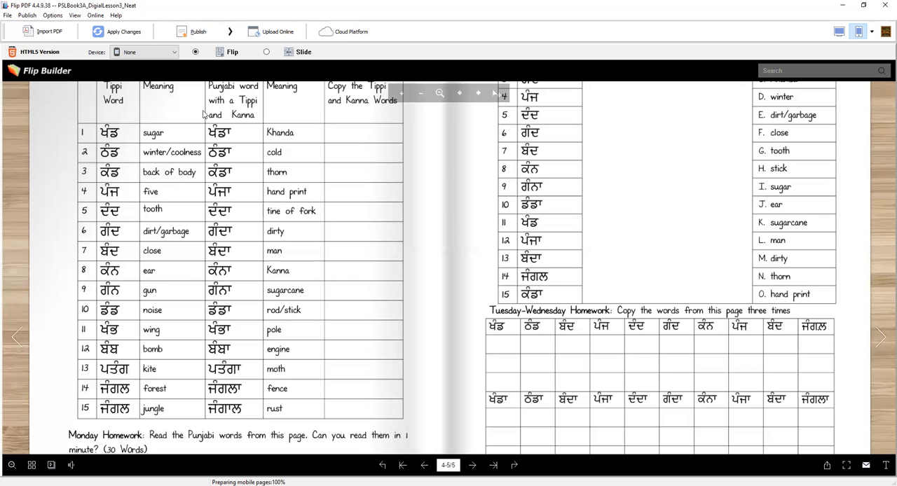
{"action": "mouse_move", "coordinate": [229, 393]}
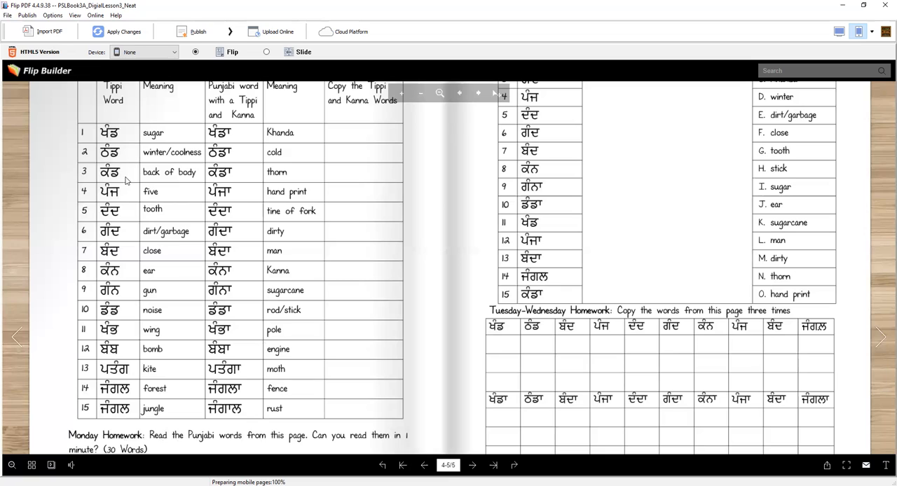
{"action": "mouse_move", "coordinate": [119, 220]}
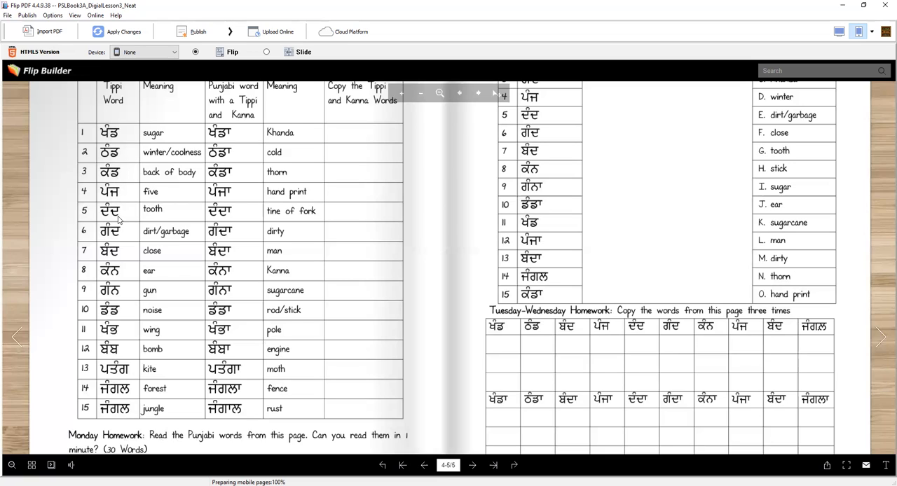
{"action": "mouse_move", "coordinate": [106, 262]}
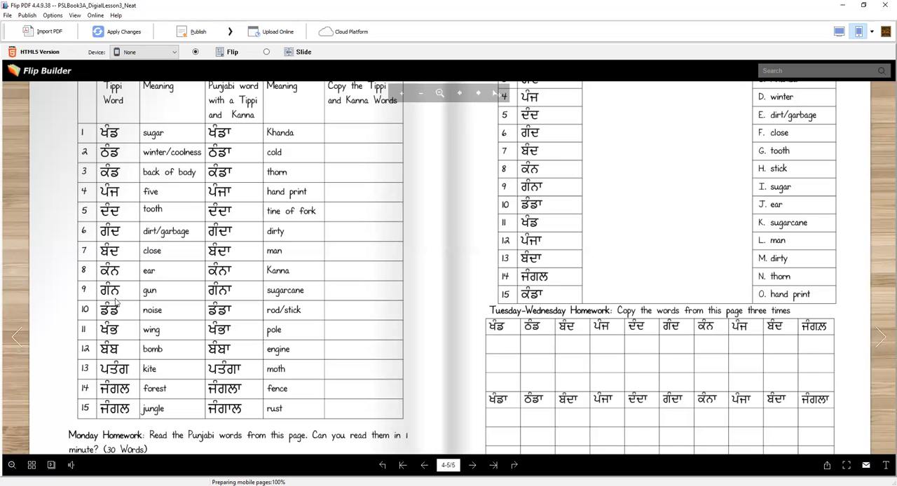
{"action": "mouse_move", "coordinate": [117, 350]}
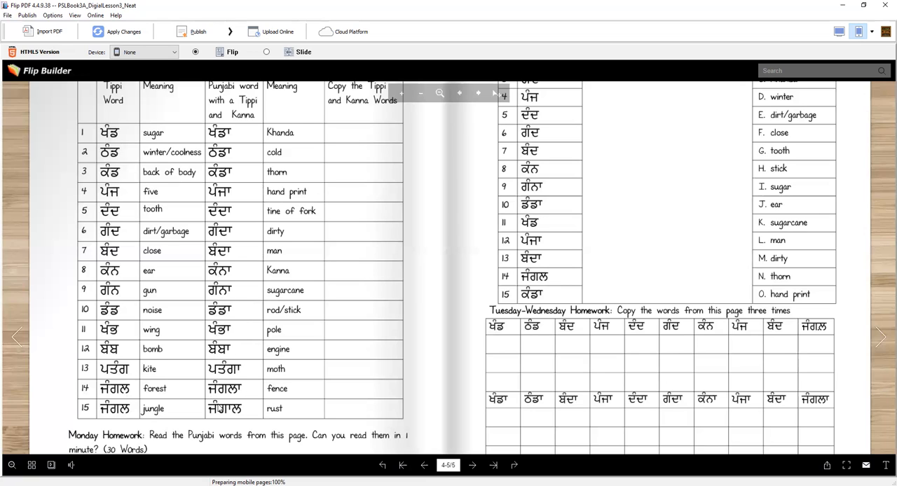
{"action": "mouse_move", "coordinate": [355, 227]}
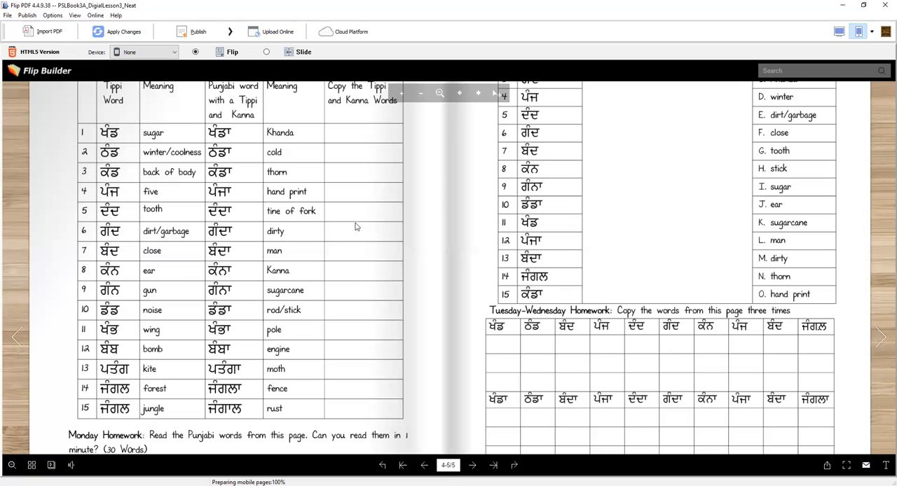
{"action": "mouse_move", "coordinate": [550, 176]}
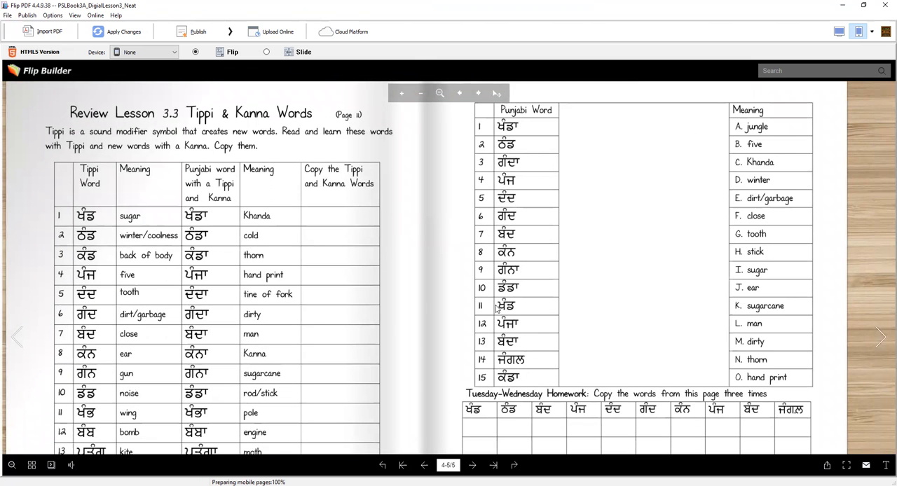
{"action": "mouse_move", "coordinate": [528, 127]}
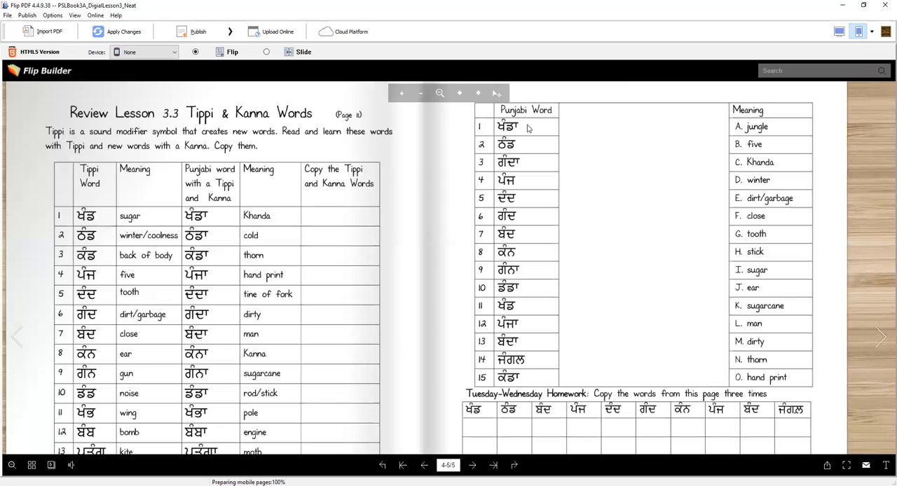
{"action": "mouse_move", "coordinate": [717, 205]}
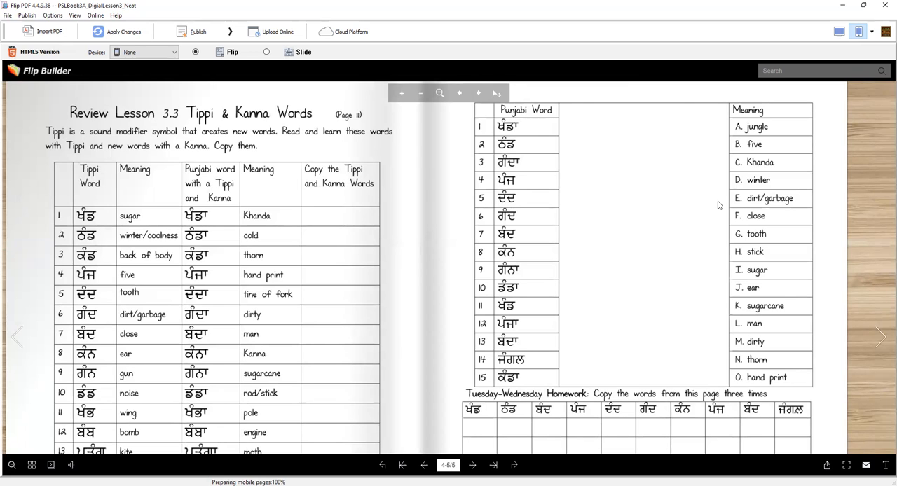
{"action": "mouse_move", "coordinate": [714, 164]}
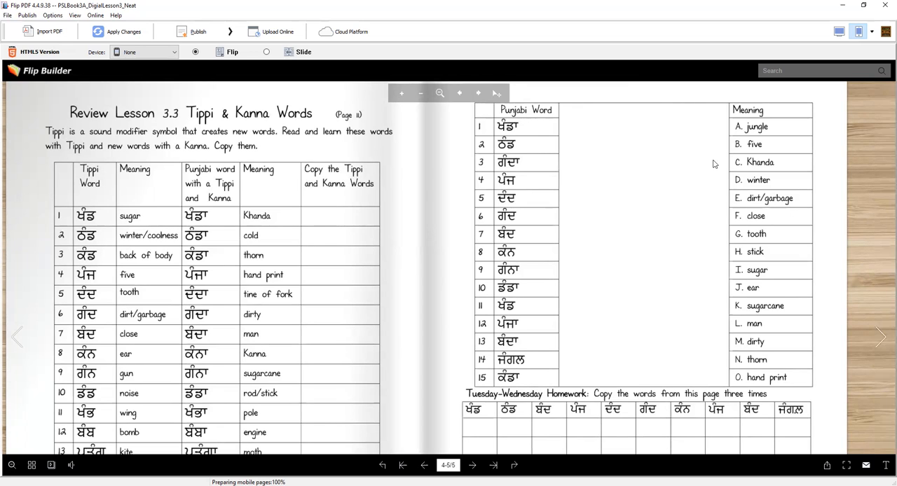
{"action": "mouse_move", "coordinate": [307, 78]}
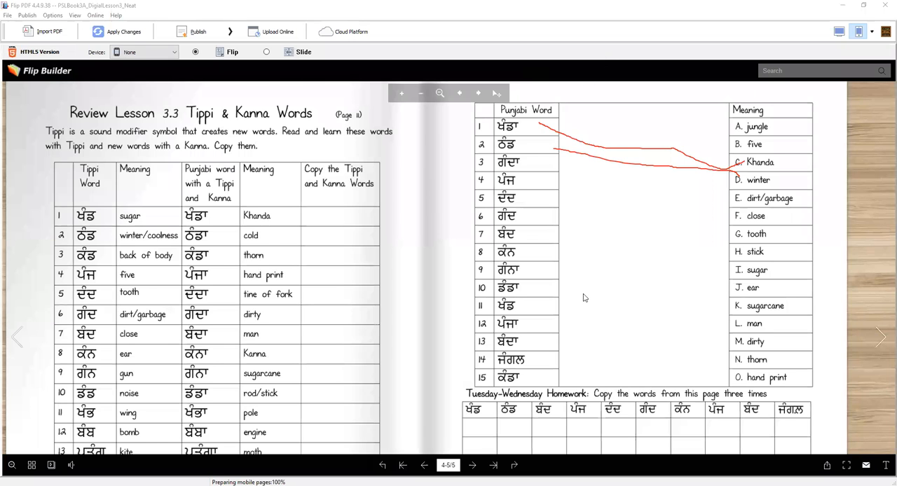
- Scroll down to reveal the Monday and Wednesday homework lines below the word table
{"action": "scroll", "scroll_direction": "down", "scroll_amount": 3}
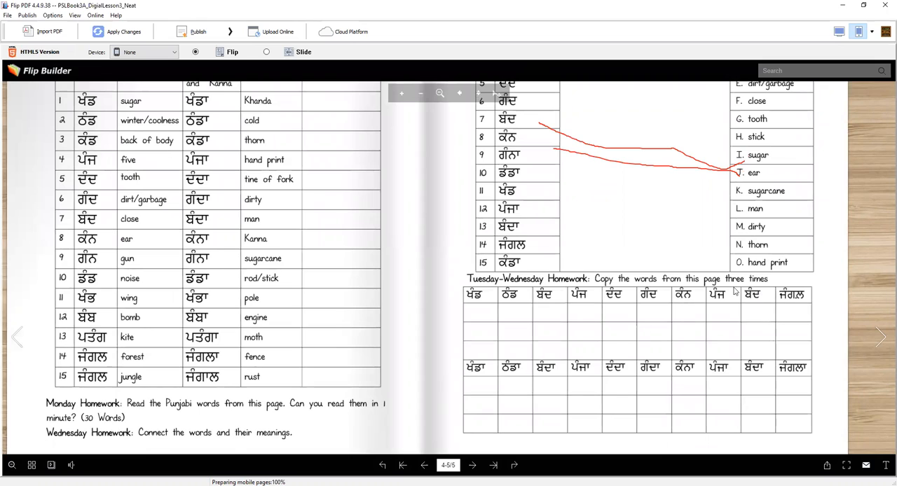
{"action": "mouse_move", "coordinate": [479, 350]}
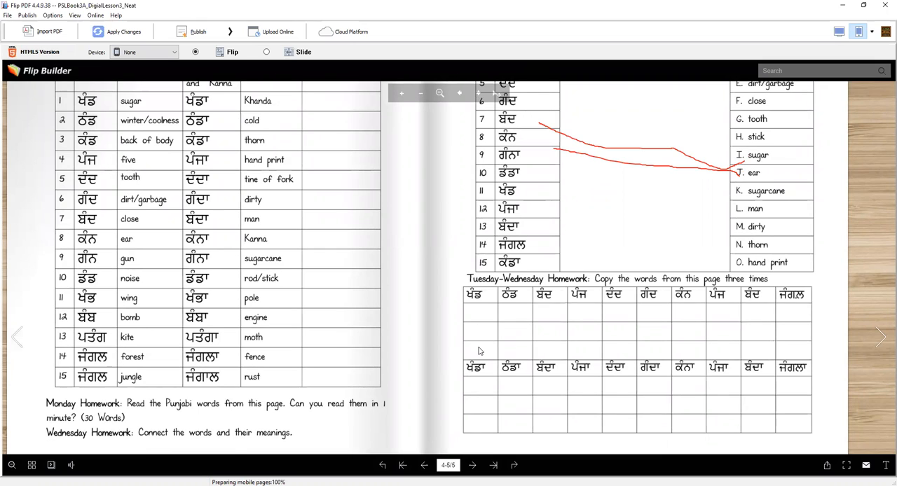
{"action": "mouse_move", "coordinate": [509, 349]}
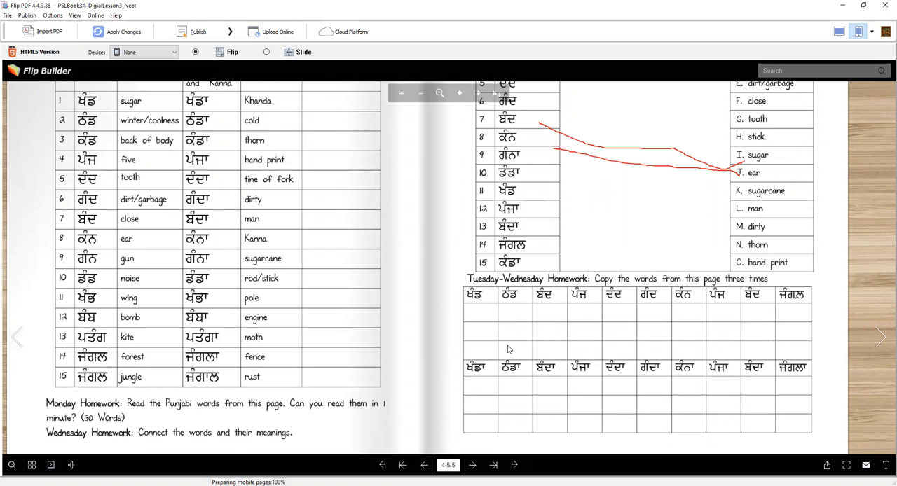
{"action": "mouse_move", "coordinate": [762, 261]}
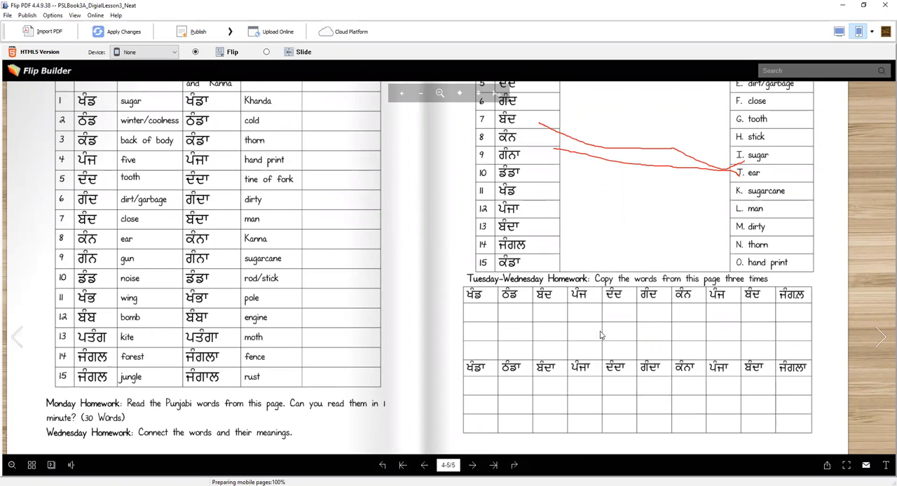
{"action": "mouse_move", "coordinate": [865, 314]}
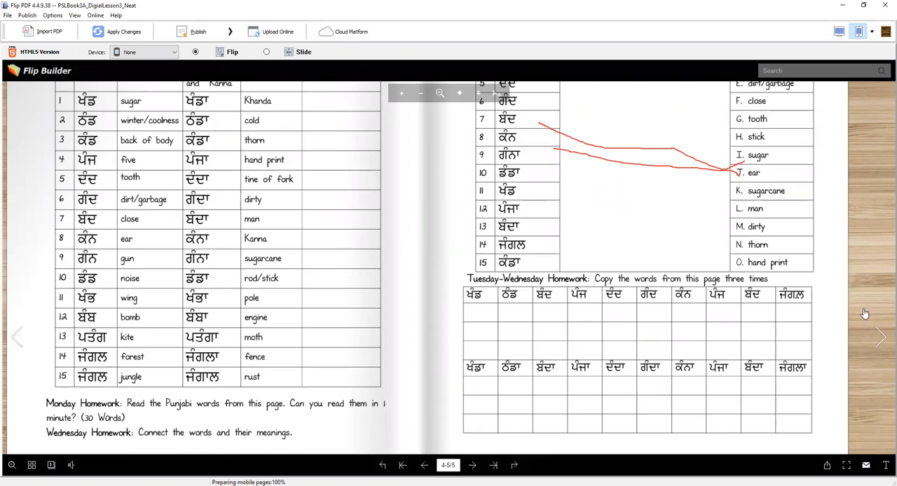
{"action": "mouse_move", "coordinate": [730, 296]}
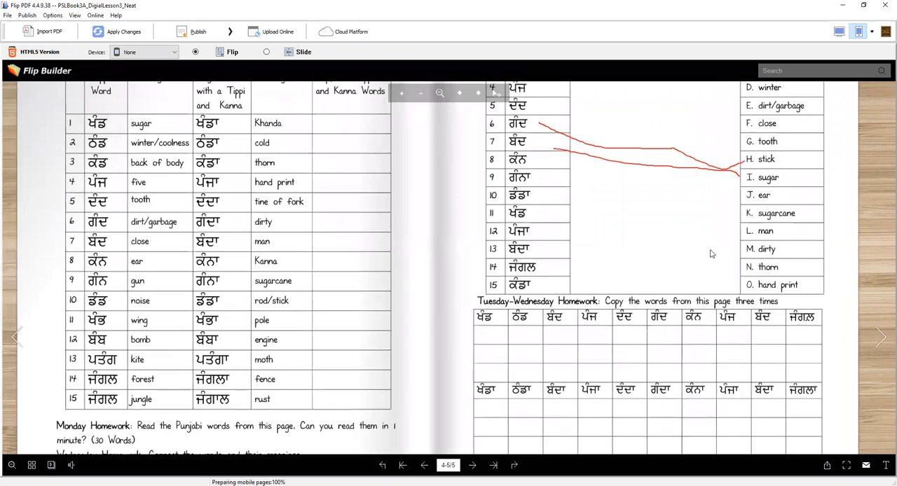
- Jump back to the yellow Punjabi Reader 3A front cover, keeping the red lines
{"action": "scroll", "scroll_direction": "up", "scroll_amount": 3}
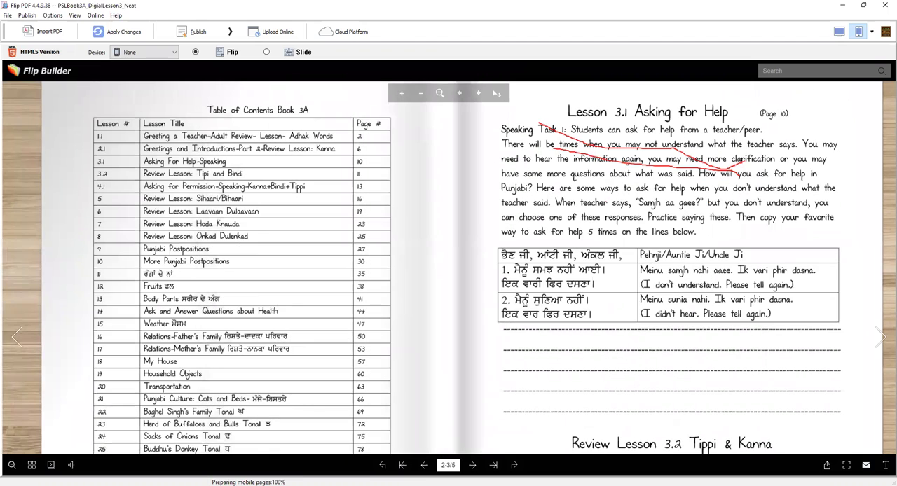
{"action": "left_click", "coordinate": [402, 464]}
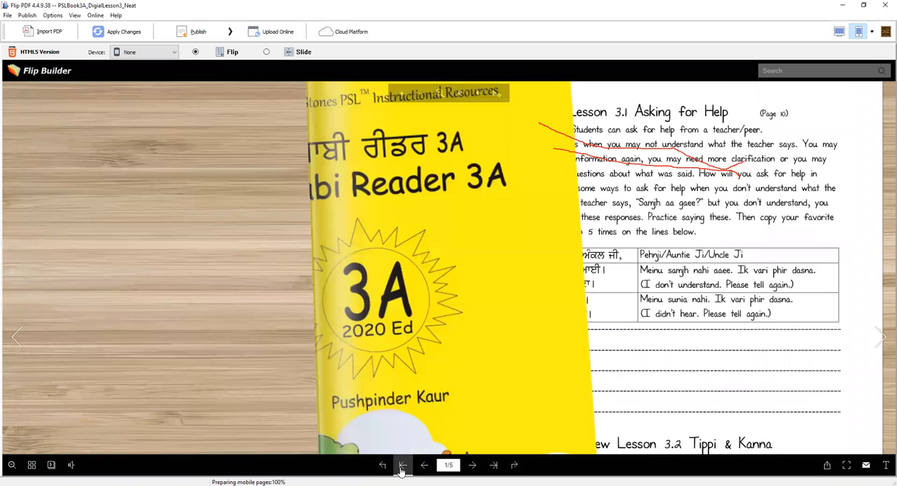
{"action": "left_click", "coordinate": [401, 465]}
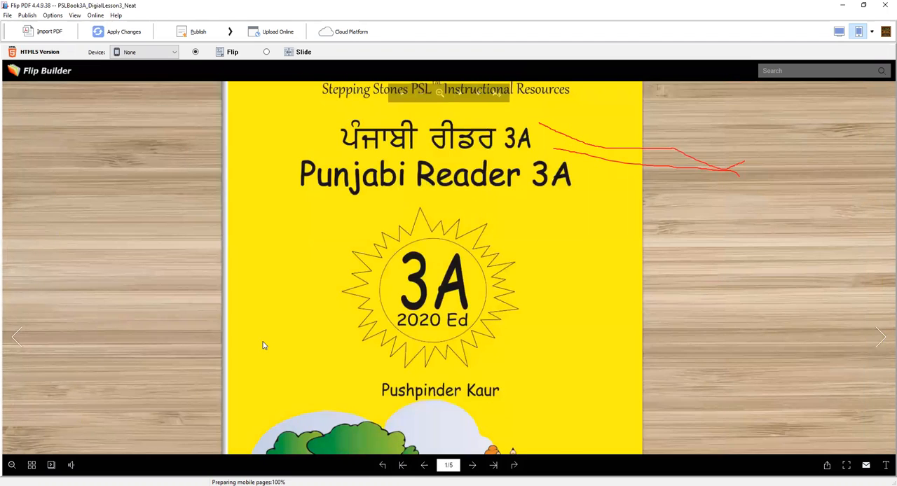